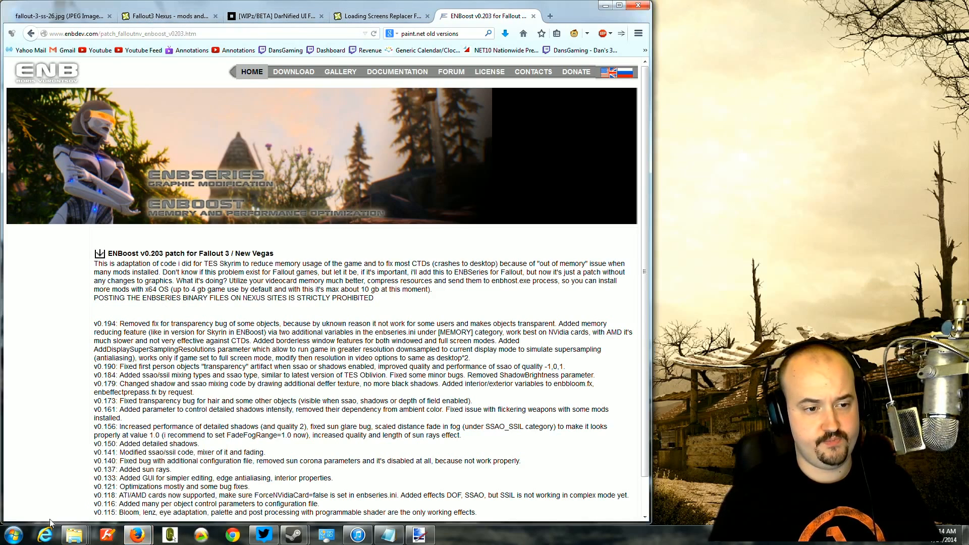
# Switch to the Nexus Mods tab listing Fallout 3 User Interfaces files.
pyautogui.rightClick(73, 534)
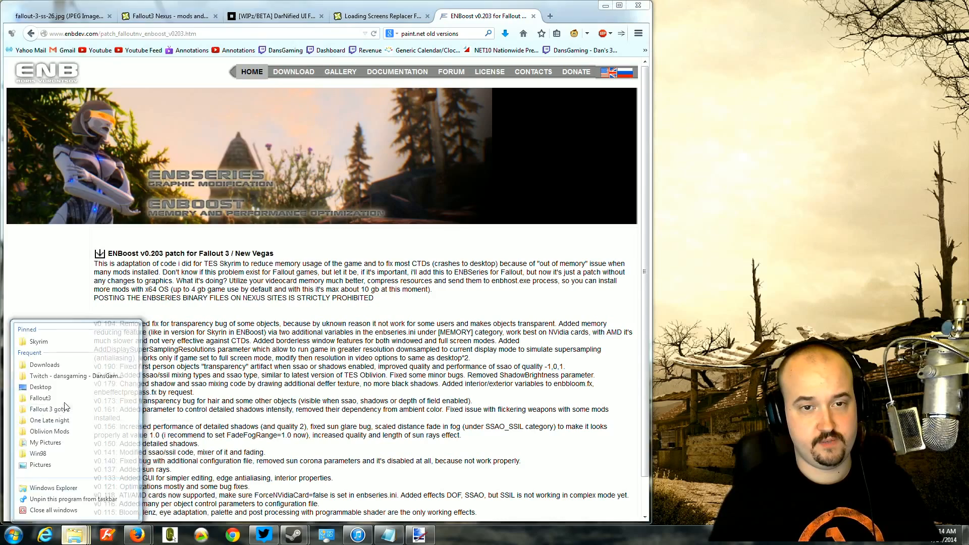
pyautogui.click(42, 408)
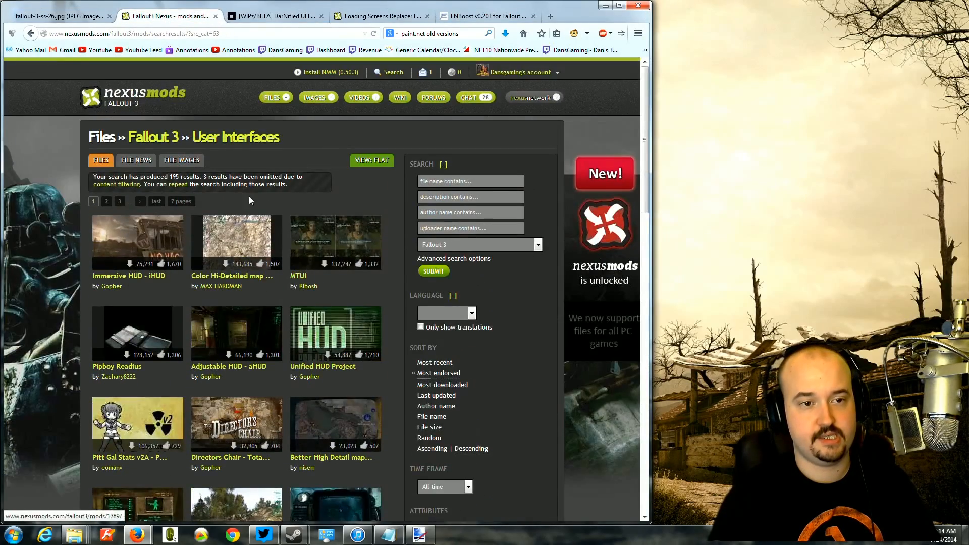
pyautogui.moveTo(399, 97)
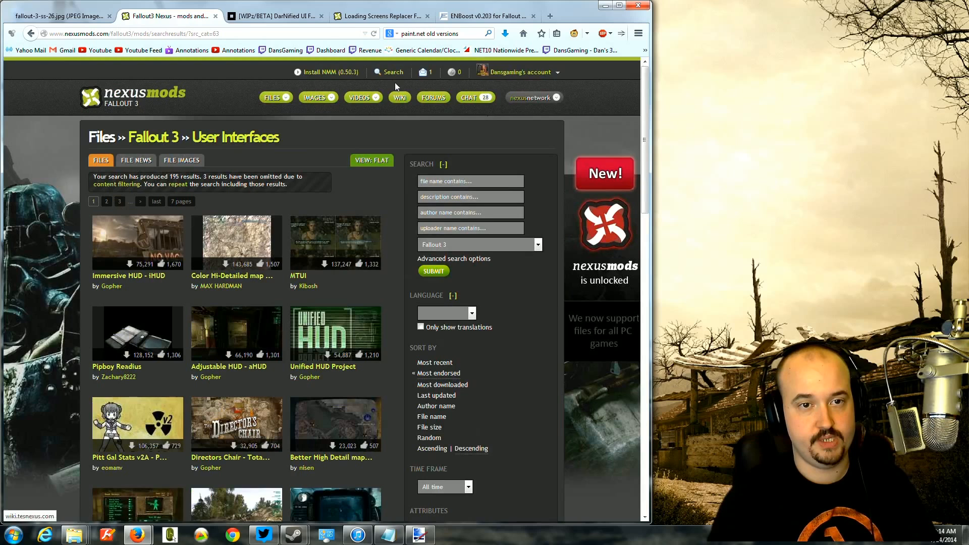
# Search Nexus Mods for 'patch' and open the UPDATED Unofficial Fallout 3 Patch result.
pyautogui.click(393, 71)
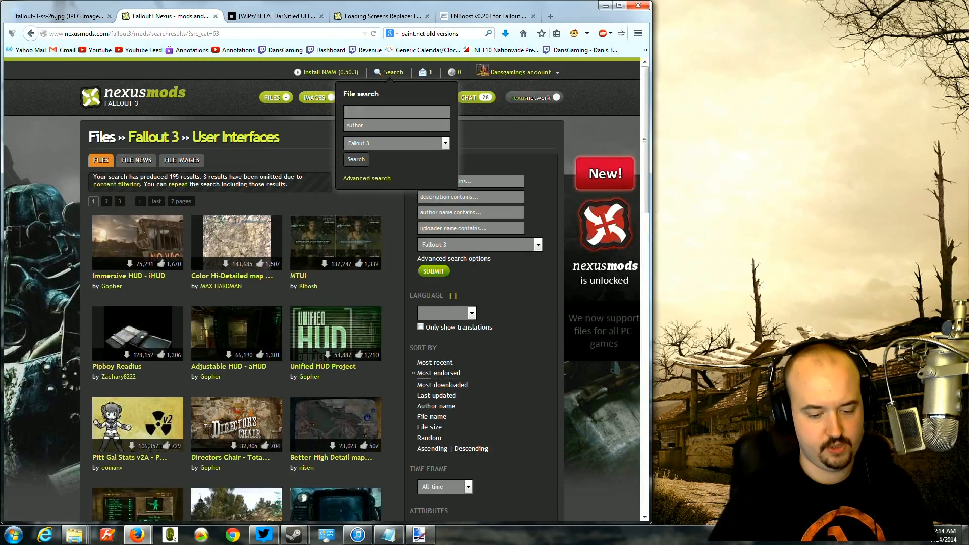
pyautogui.write('patch')
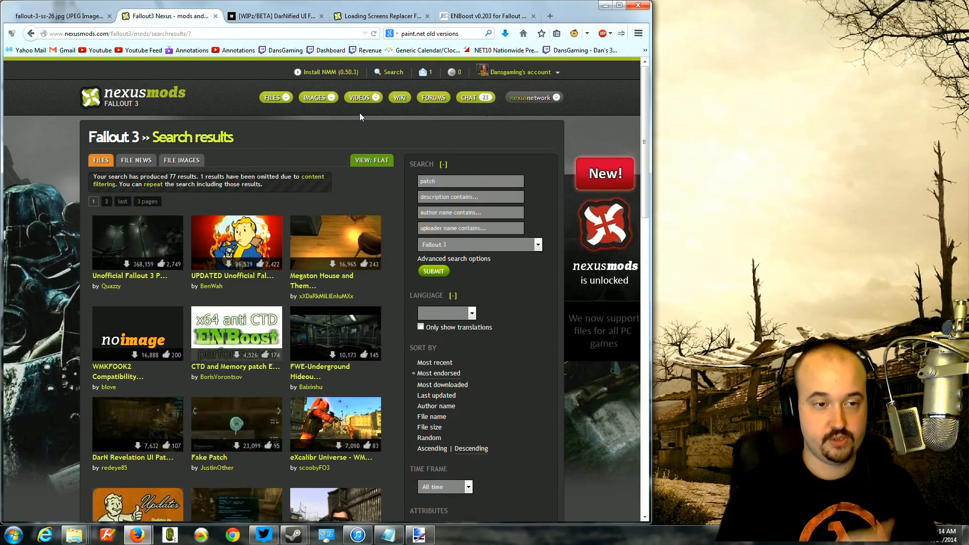
pyautogui.click(236, 243)
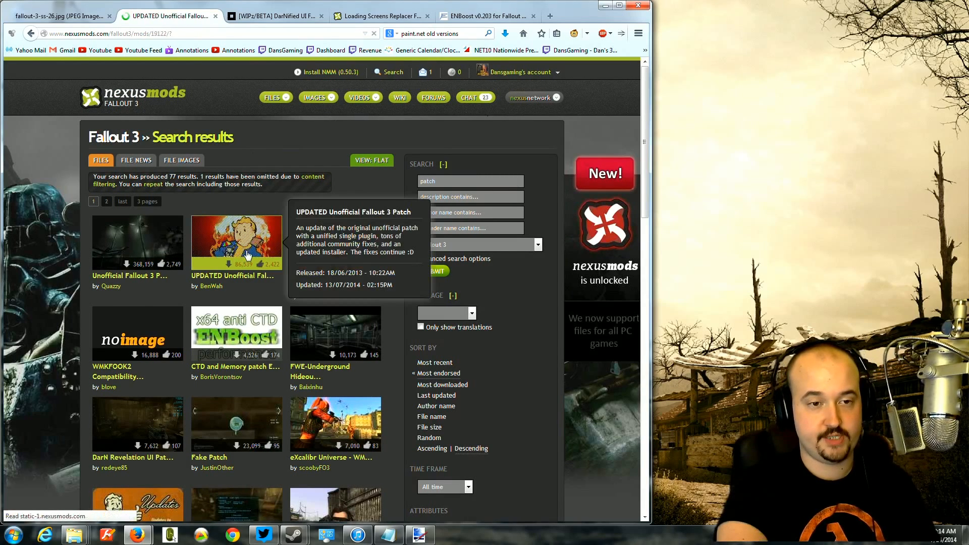
pyautogui.click(236, 241)
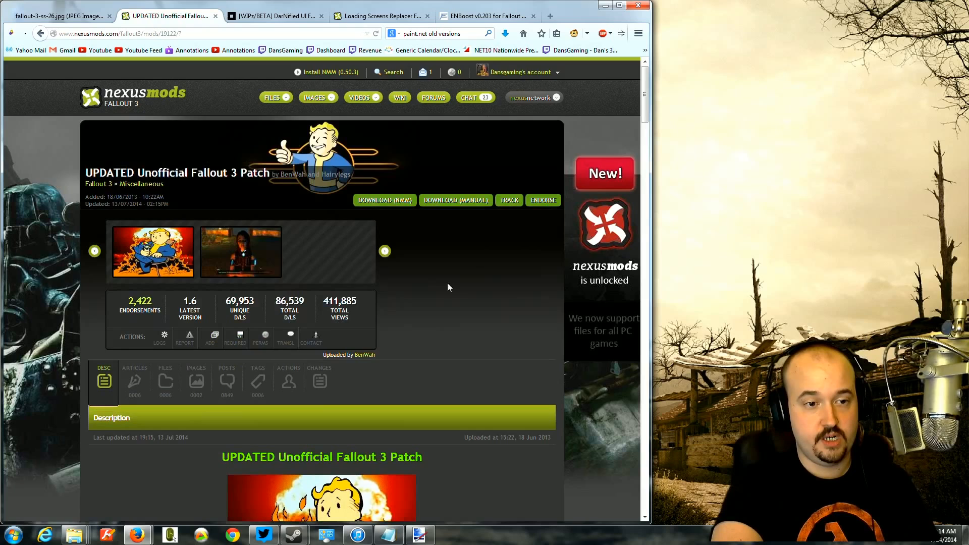
# Request the main Updated_Unofficial_Fallout3_Patch installer from the Files list, then cancel the save dialog.
pyautogui.click(165, 378)
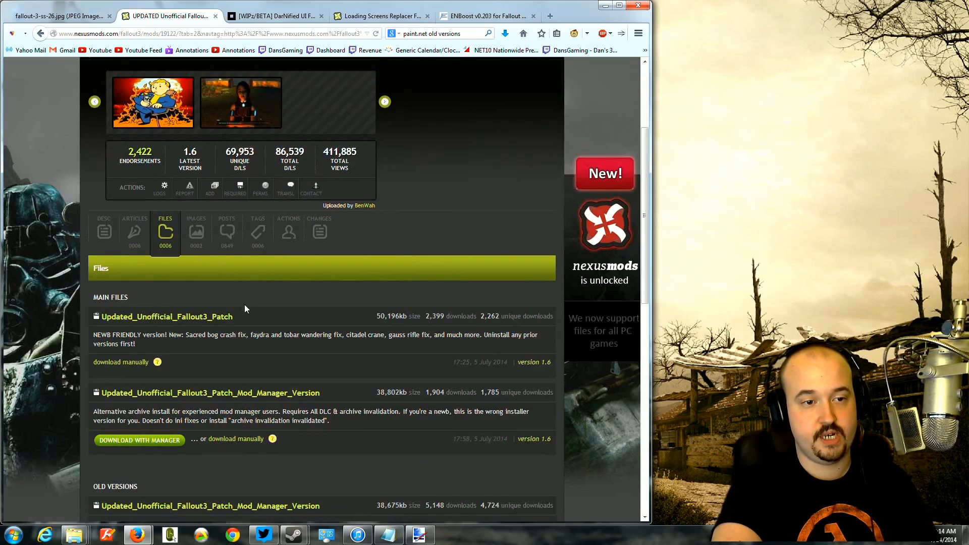
pyautogui.scroll(-3)
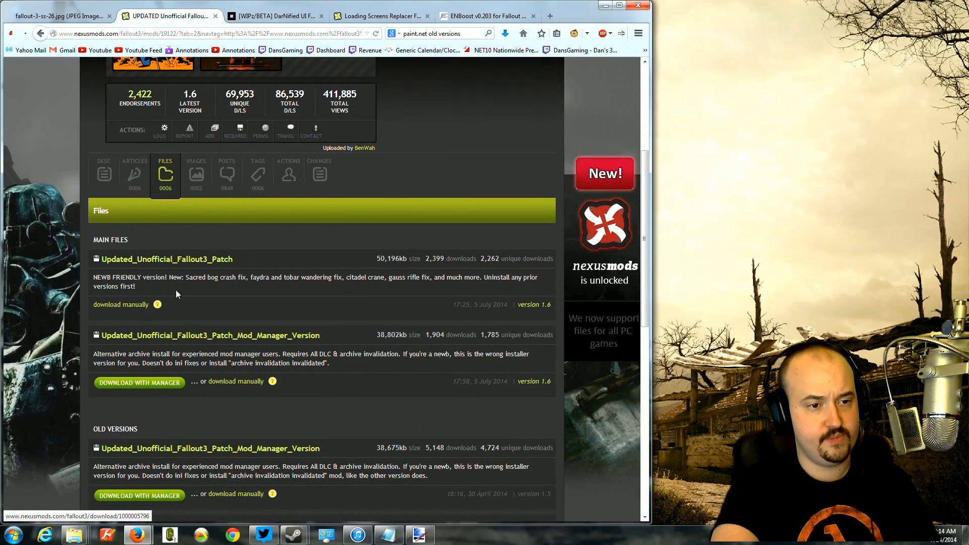
pyautogui.moveTo(195, 271)
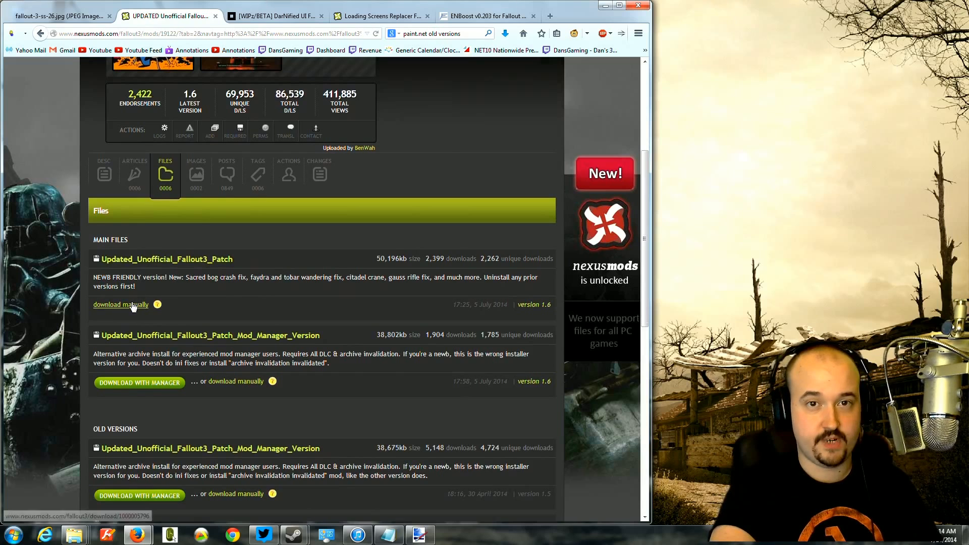
pyautogui.click(120, 304)
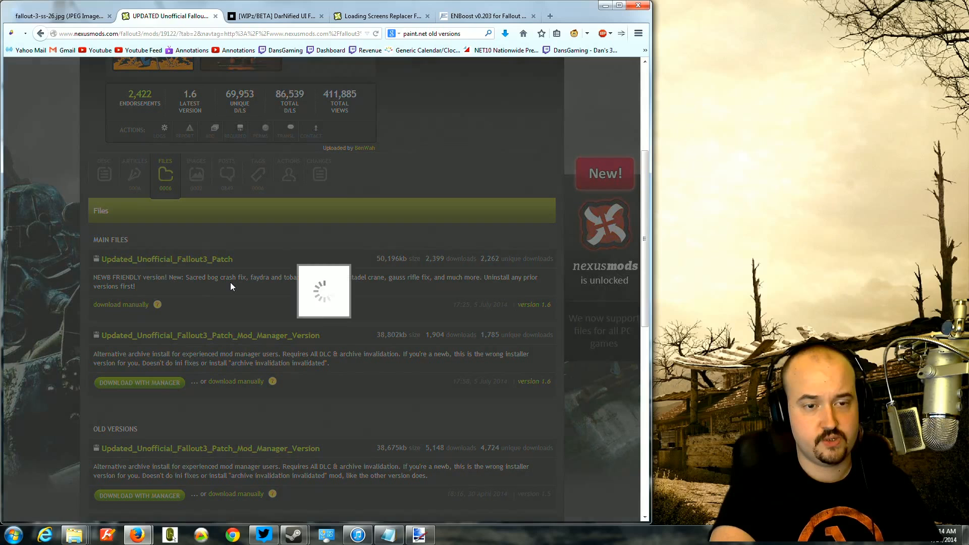
pyautogui.click(121, 303)
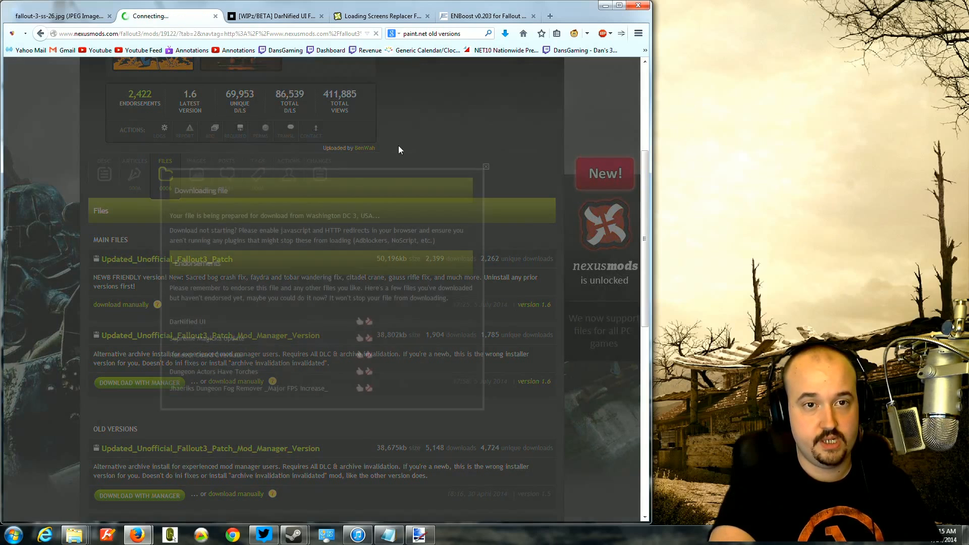
pyautogui.click(486, 166)
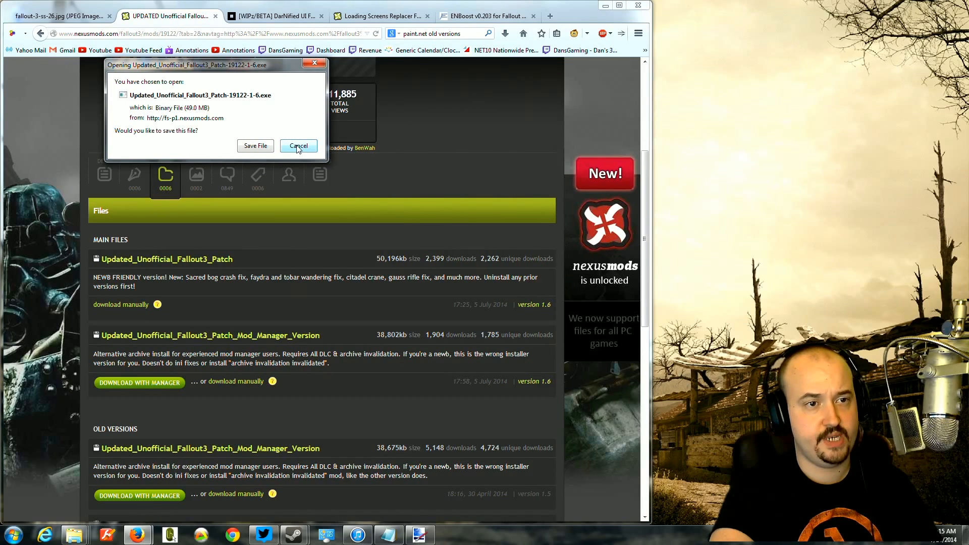
pyautogui.click(298, 145)
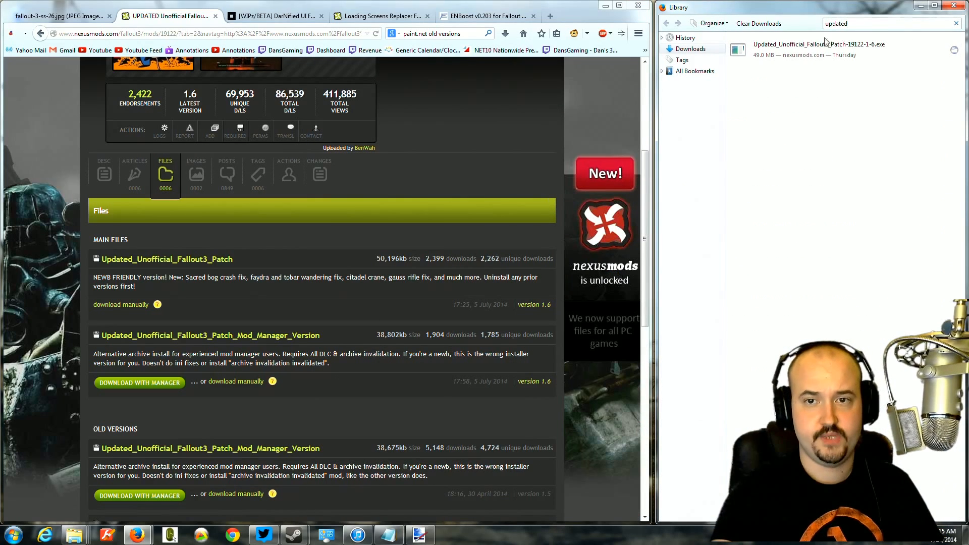
# Run Updated_Unofficial_Fallout3_Patch-19122-1-6.exe from Downloads, allowing the unverified installer.
pyautogui.doubleClick(820, 43)
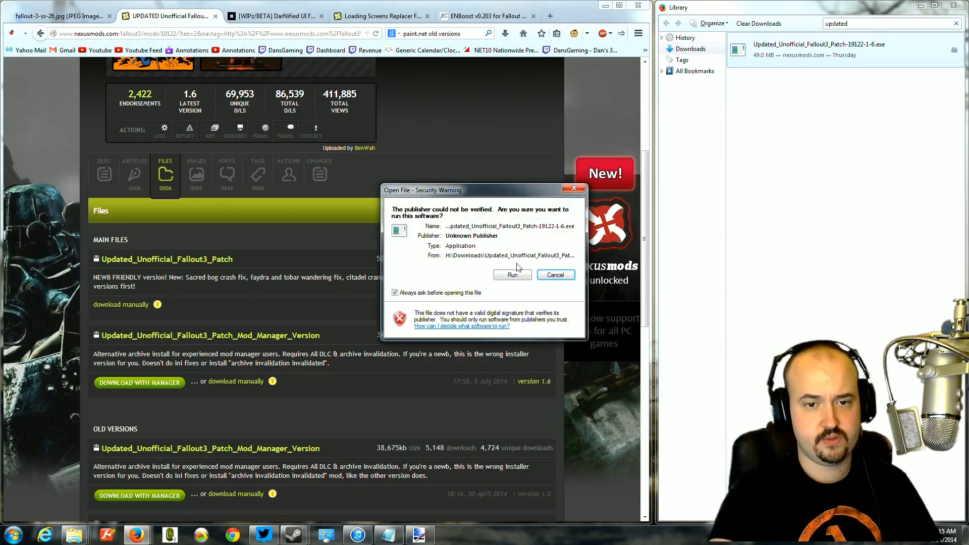
pyautogui.click(511, 275)
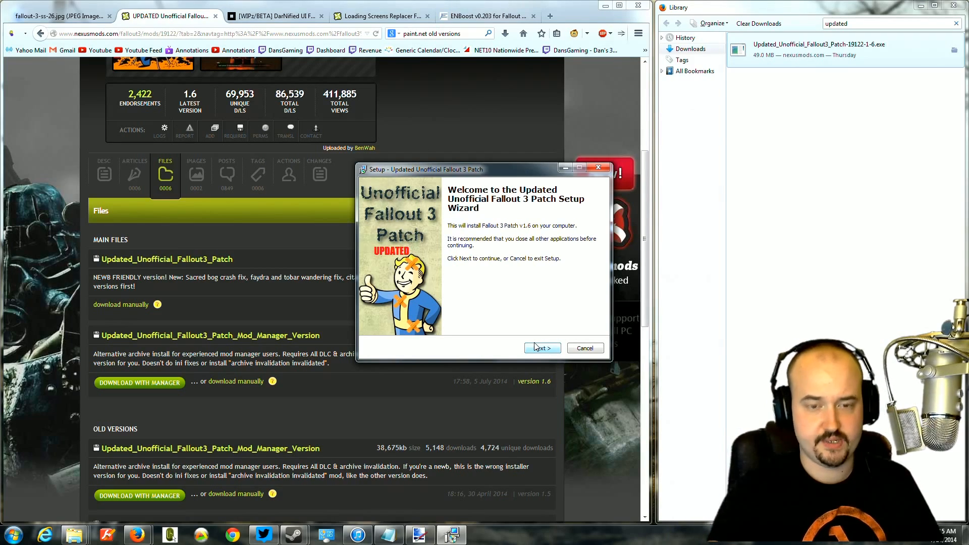
# Accept the licence and confirm installing into the existing Fallout 3 goty Steam folder.
pyautogui.click(540, 347)
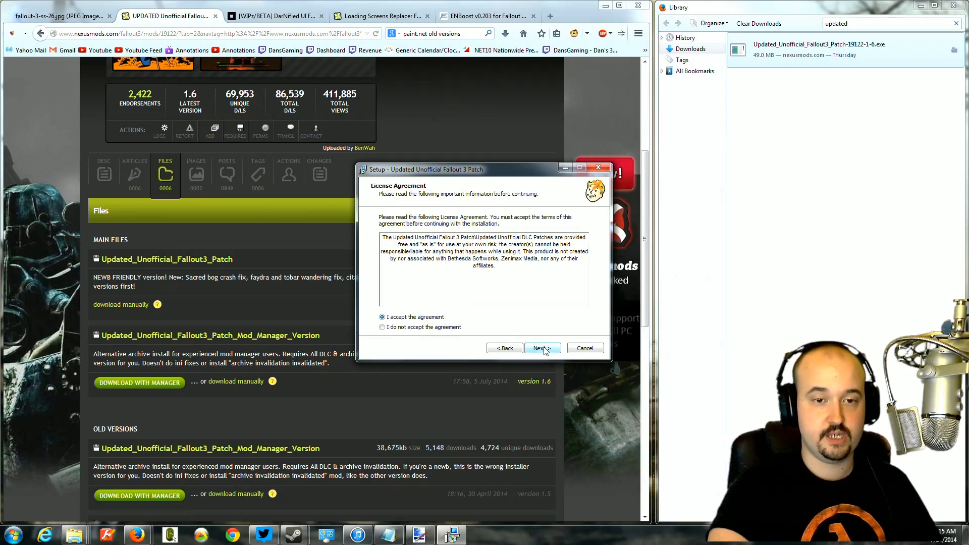
pyautogui.click(538, 348)
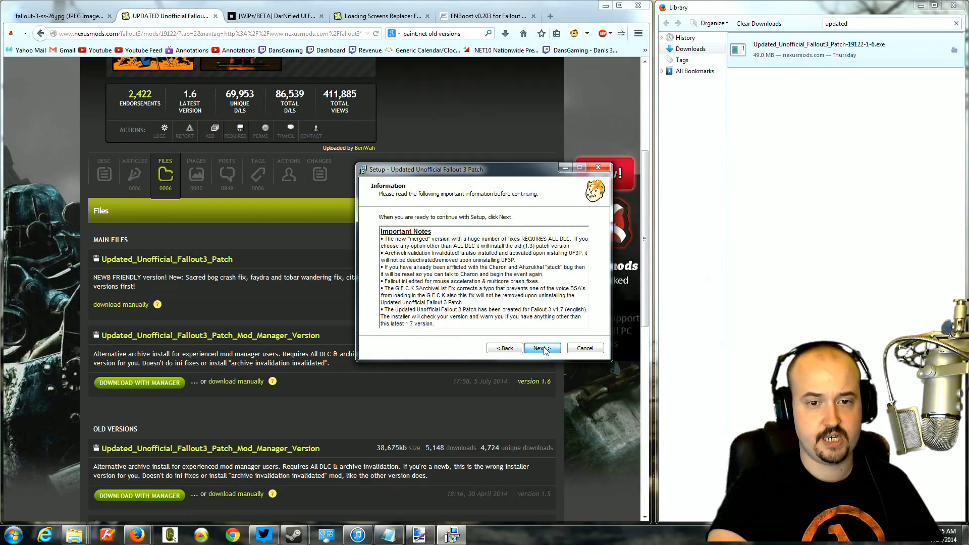
pyautogui.click(539, 349)
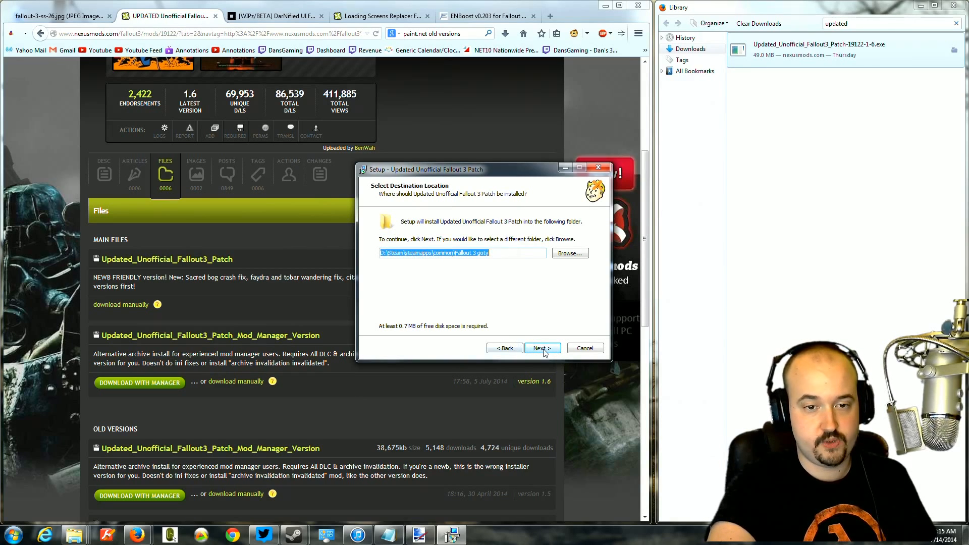
pyautogui.click(541, 348)
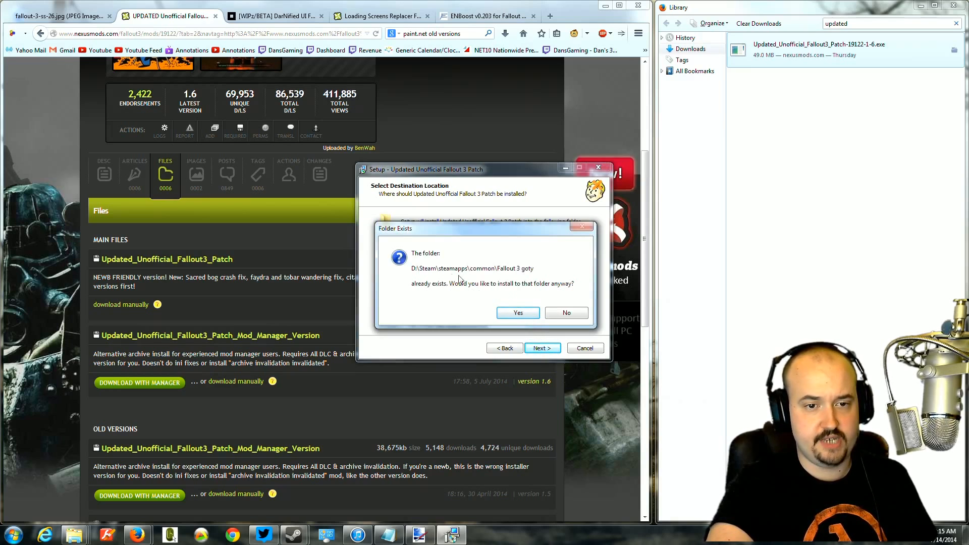
pyautogui.click(516, 313)
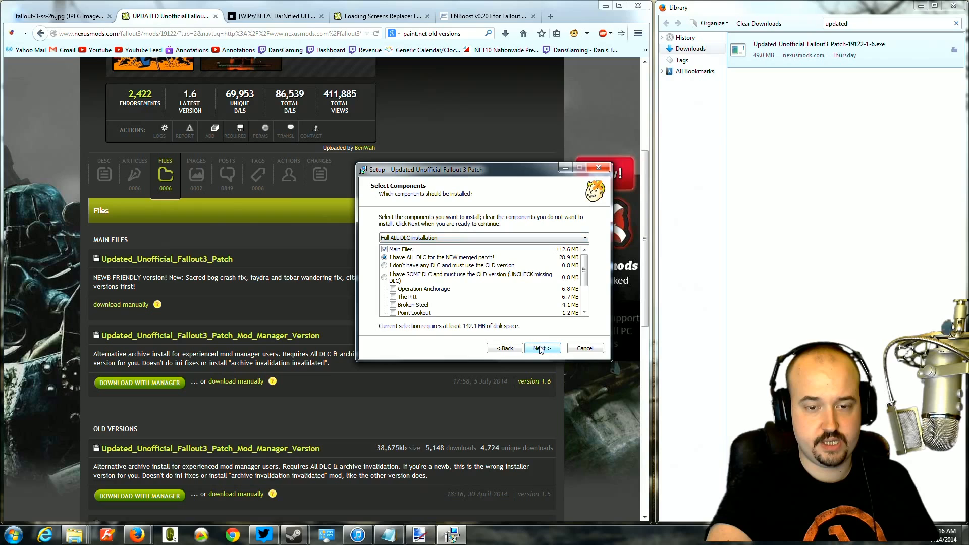
# Install with the full all-DLC components and default shortcuts, acknowledge the GOOD NEWS dialog and finish.
pyautogui.click(538, 348)
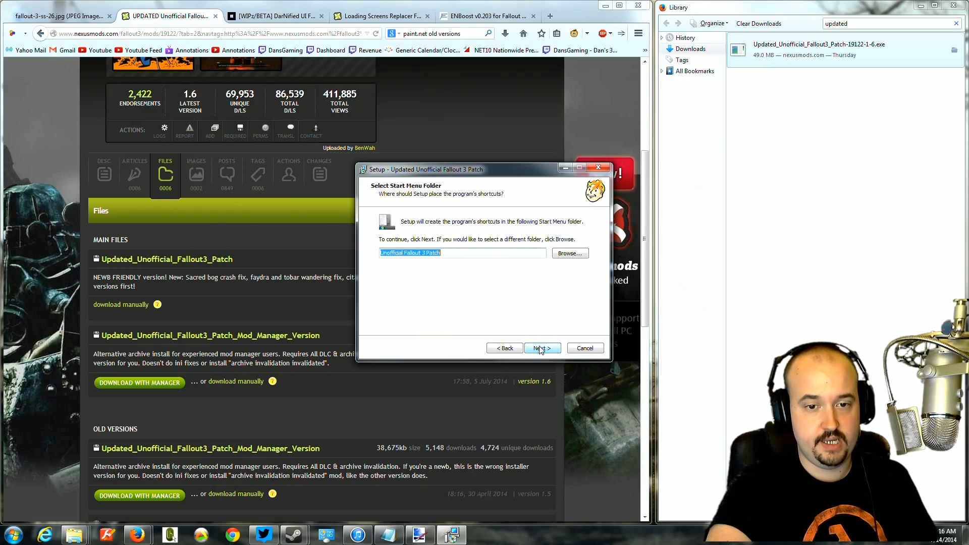
pyautogui.click(541, 348)
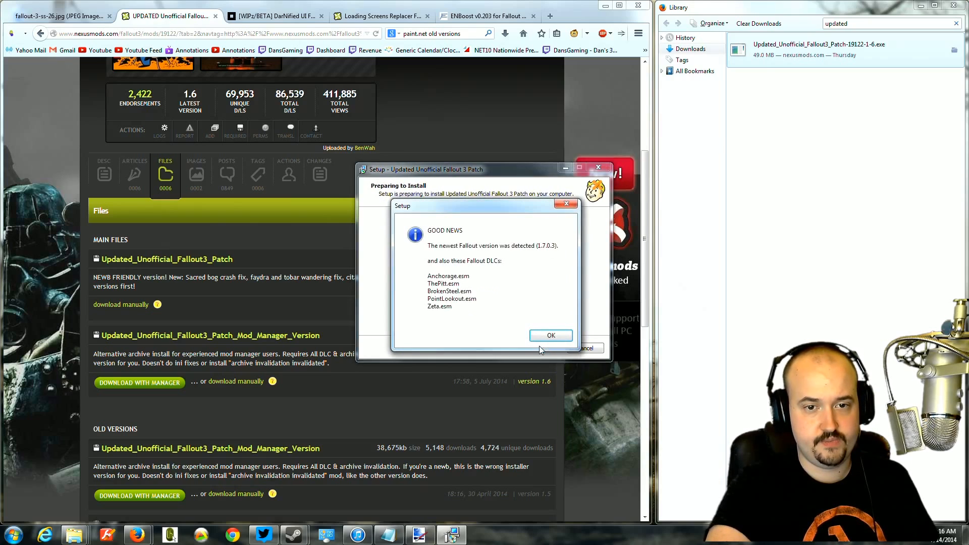
pyautogui.click(549, 335)
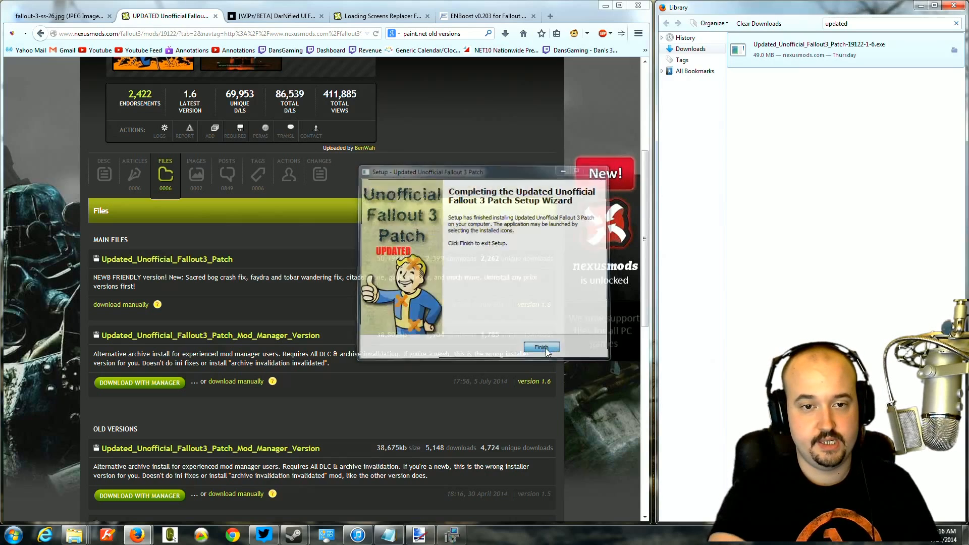
pyautogui.click(541, 346)
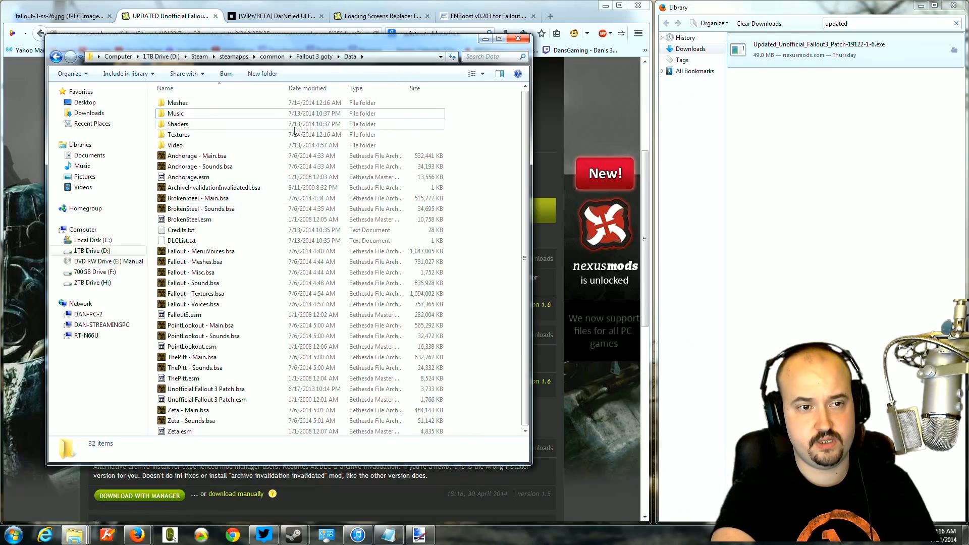
# Check the Data folder for Unofficial Fallout 3 Patch.esm and .bsa, then close Explorer.
pyautogui.click(178, 135)
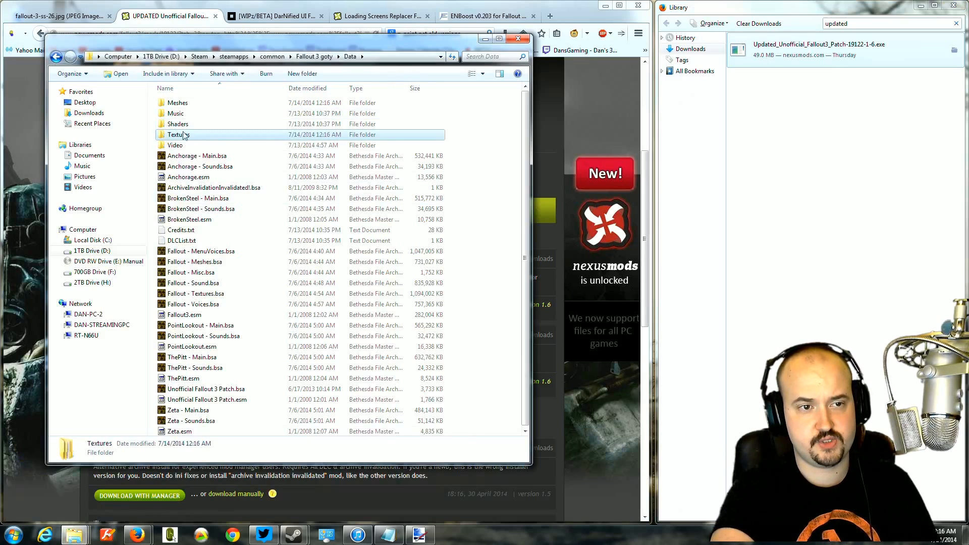
pyautogui.click(178, 123)
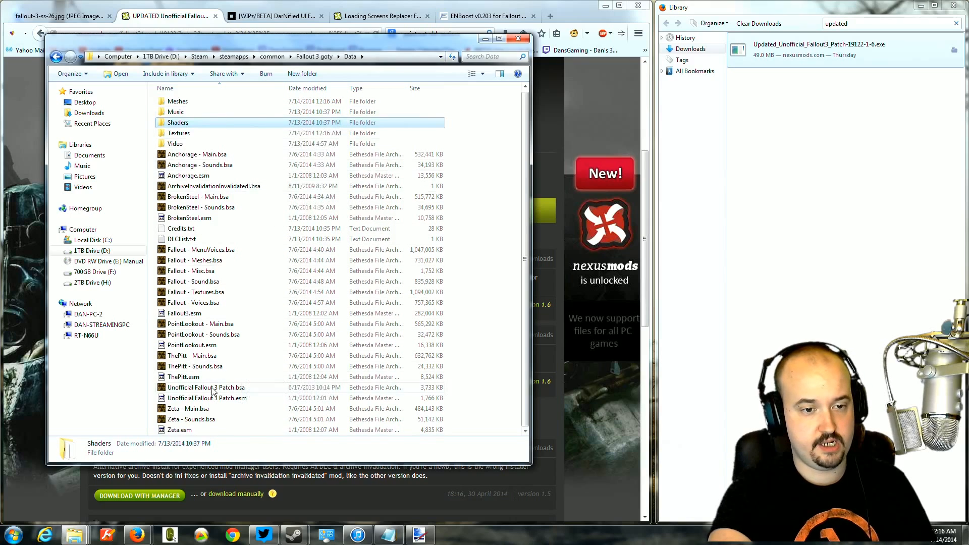
pyautogui.click(207, 387)
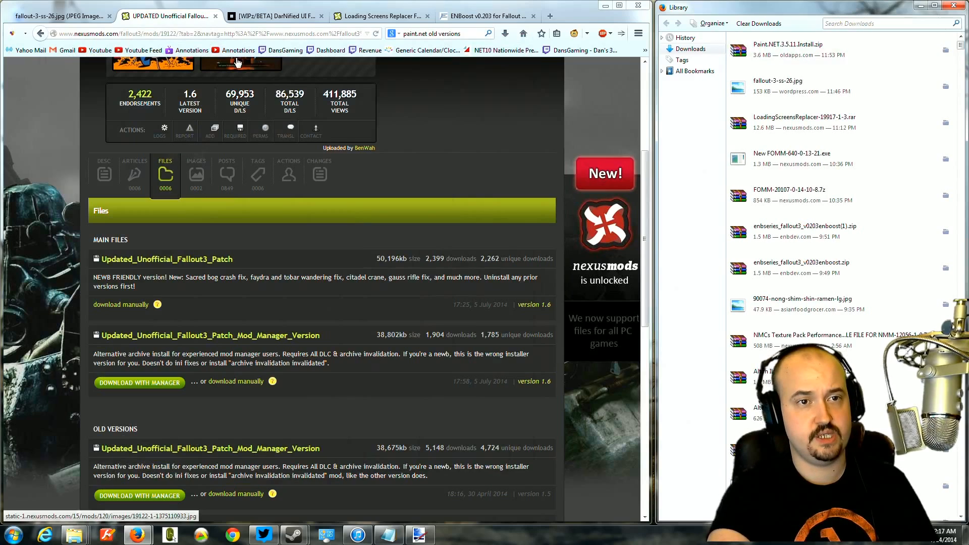
# Search the History sidebar for '4g' to reach NTCore's 4GB Patch homepage.
pyautogui.click(488, 15)
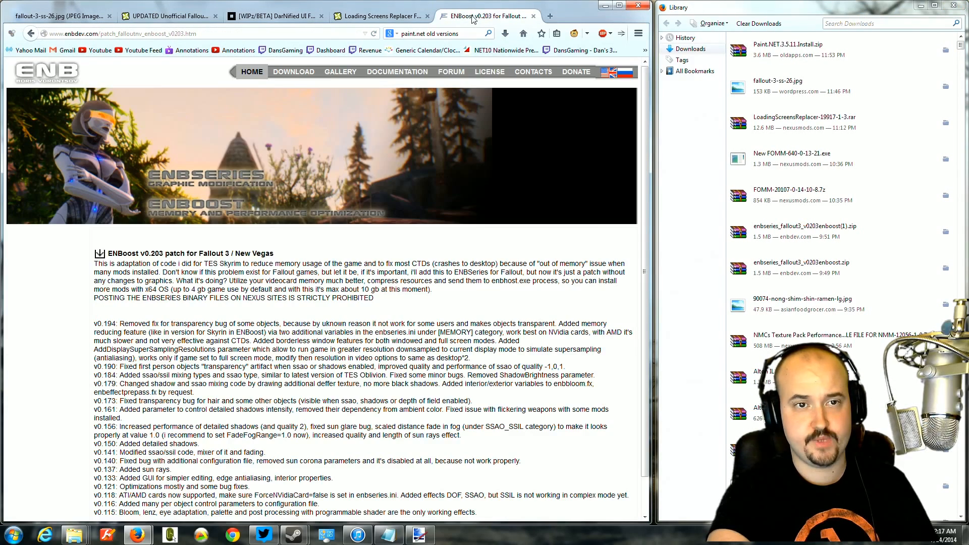
pyautogui.click(58, 15)
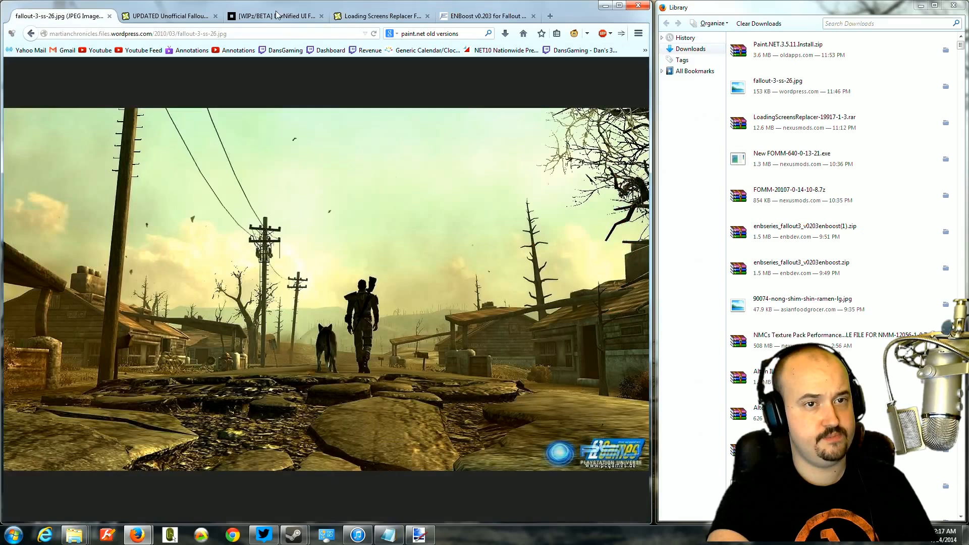
pyautogui.click(376, 15)
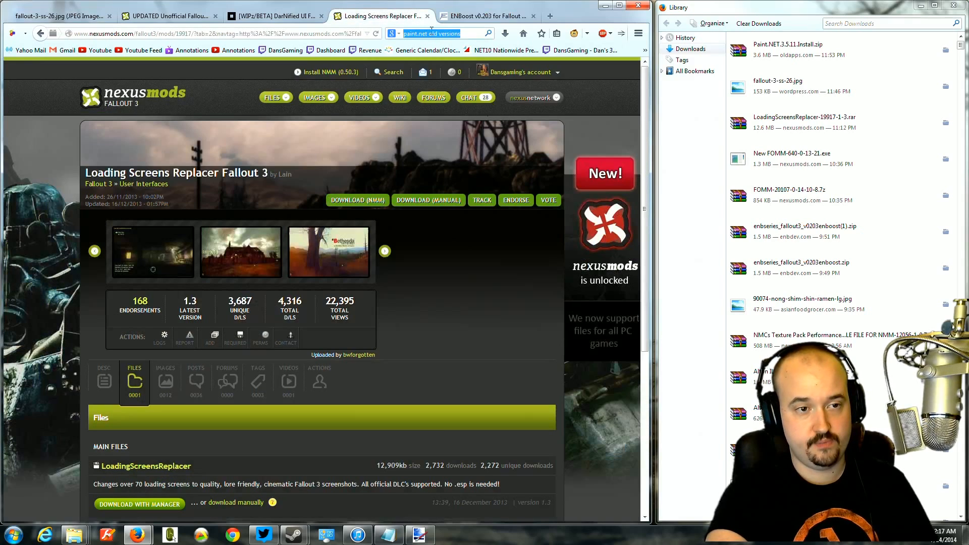
pyautogui.write('4')
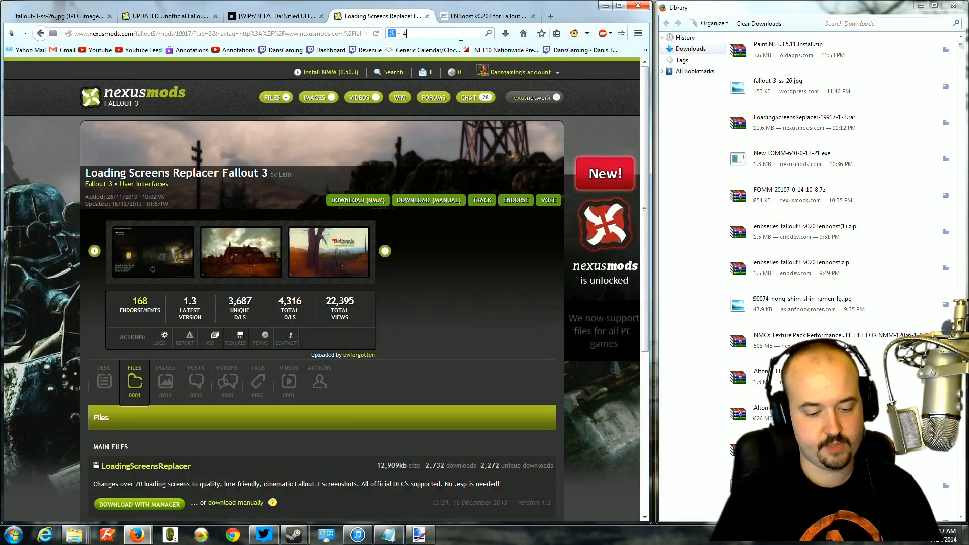
pyautogui.write('gb')
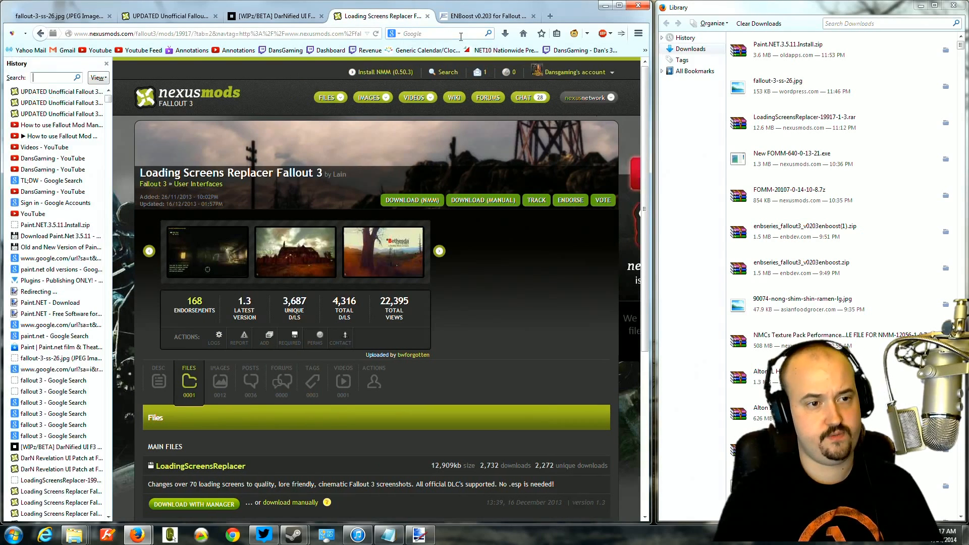
pyautogui.moveTo(61, 246)
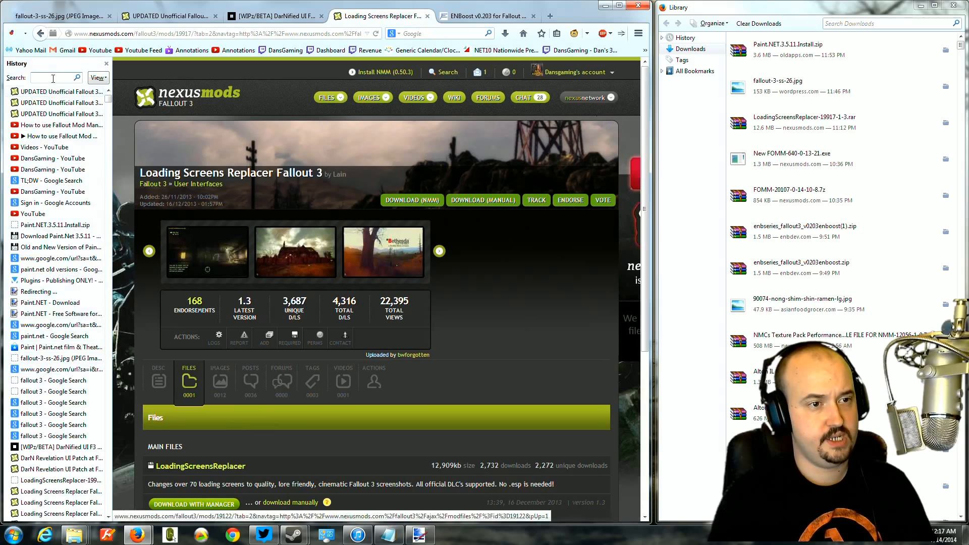
pyautogui.write('4')
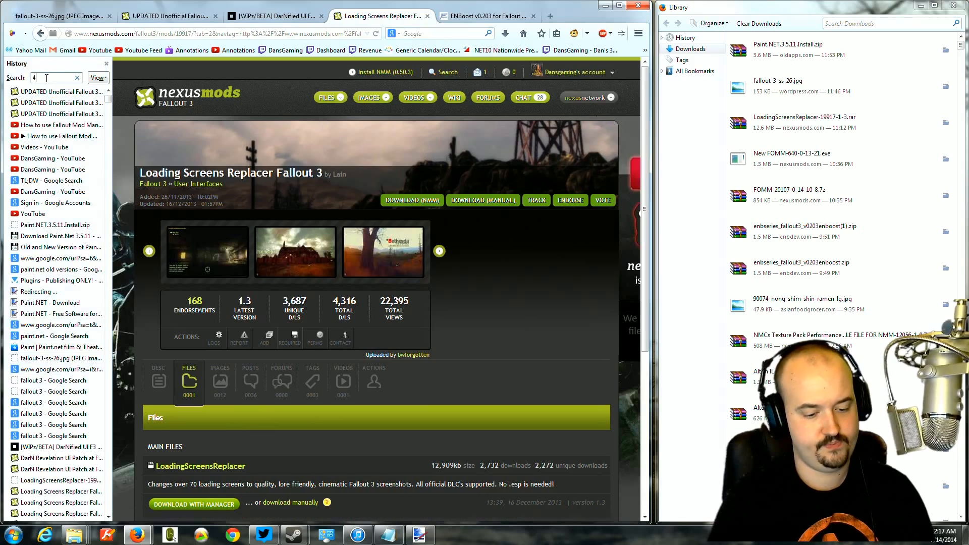
pyautogui.write('g')
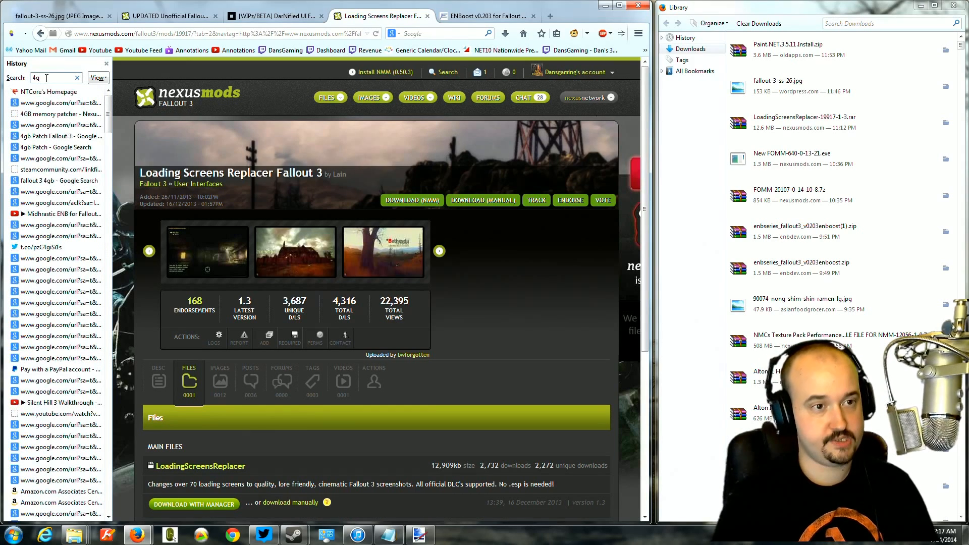
pyautogui.moveTo(60, 114)
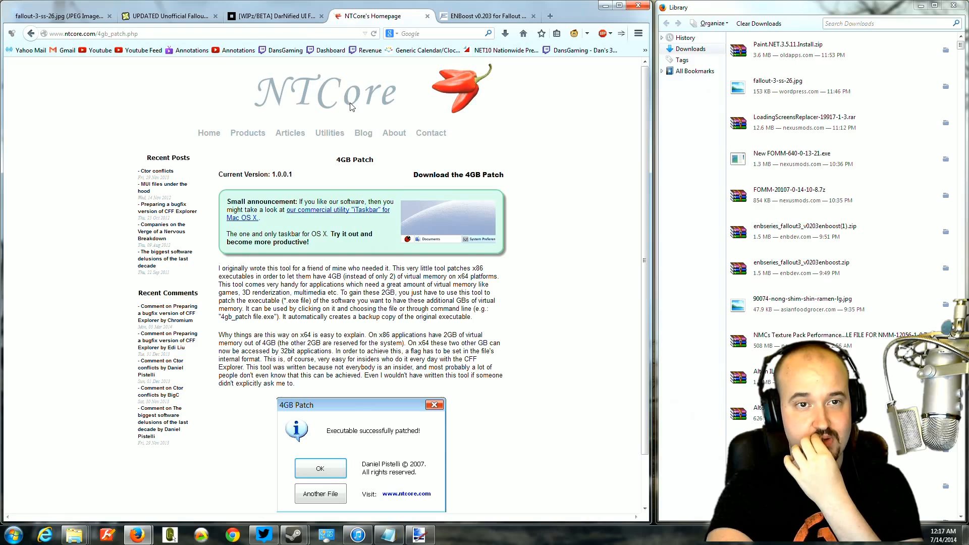
# Extract 4gb_patch.exe from the downloaded zip into the Fallout 3 goty folder.
pyautogui.scroll(-3)
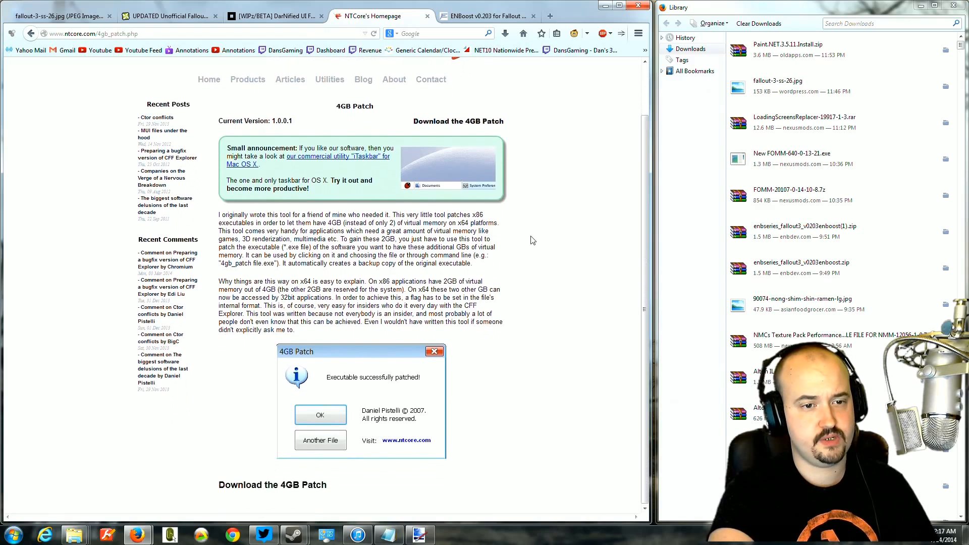
pyautogui.click(272, 484)
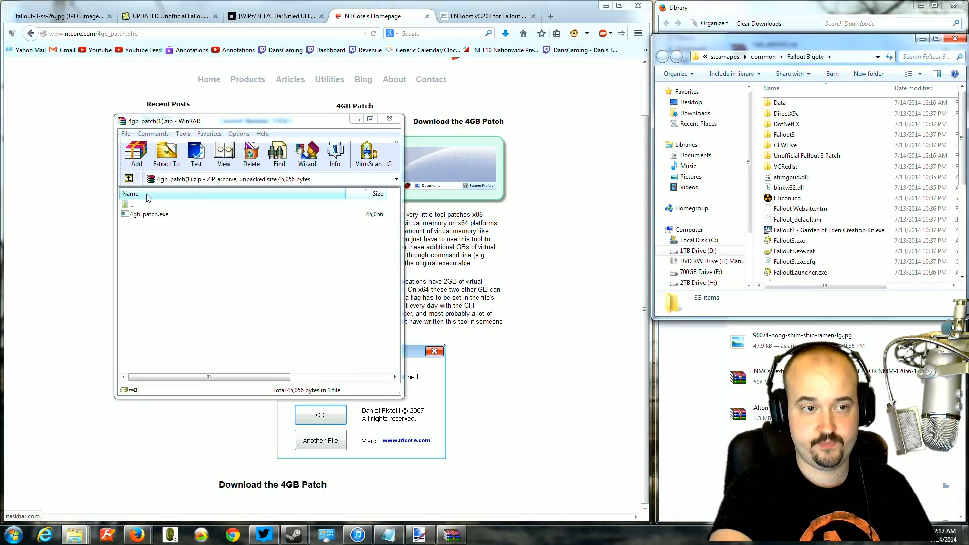
pyautogui.click(154, 205)
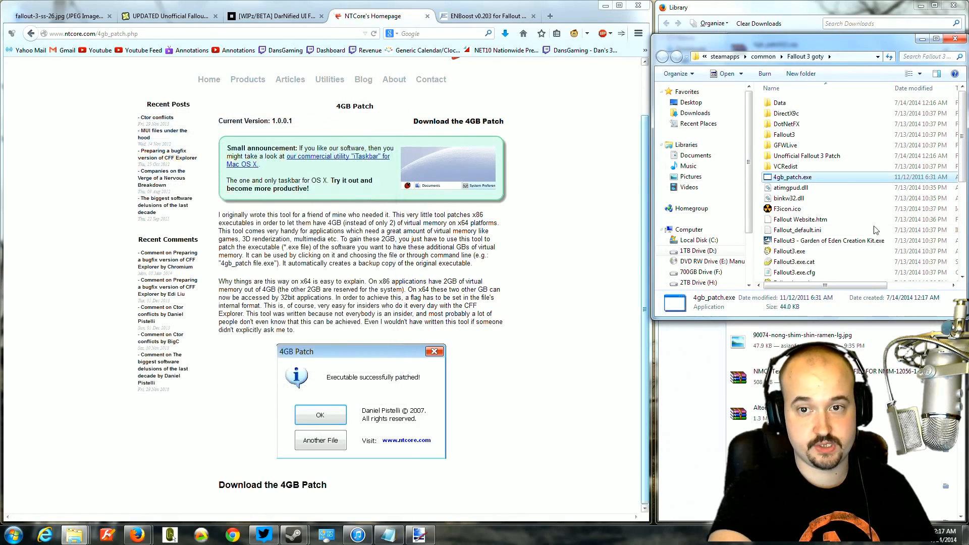
pyautogui.moveTo(800, 178)
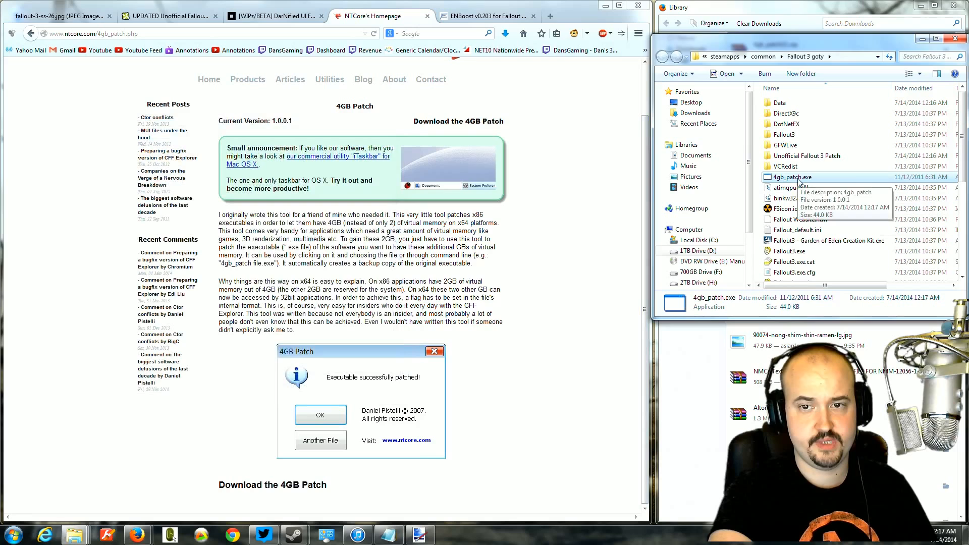
# Run 4gb_patch.exe and patch Fallout3.exe, creating a Fallout3.exe.Backup copy.
pyautogui.doubleClick(798, 177)
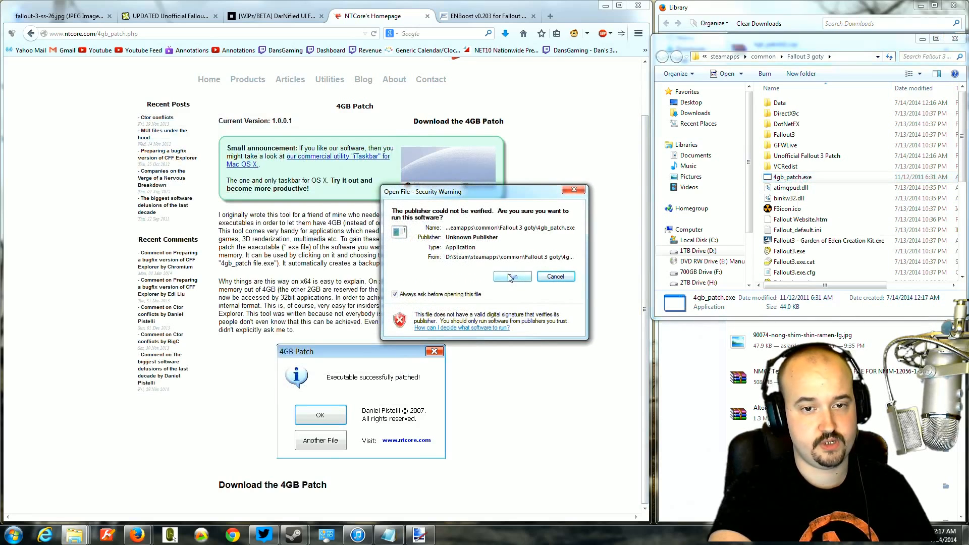
pyautogui.click(511, 277)
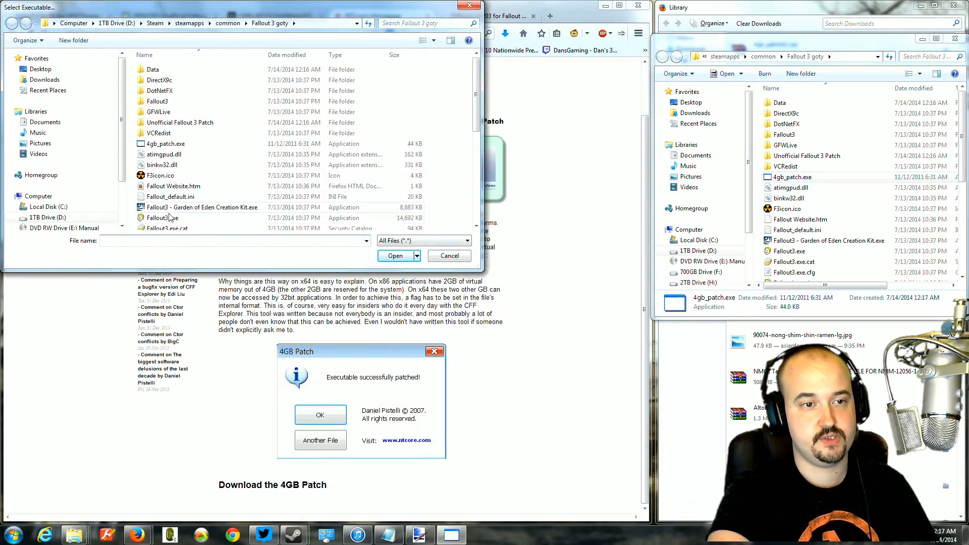
pyautogui.click(162, 160)
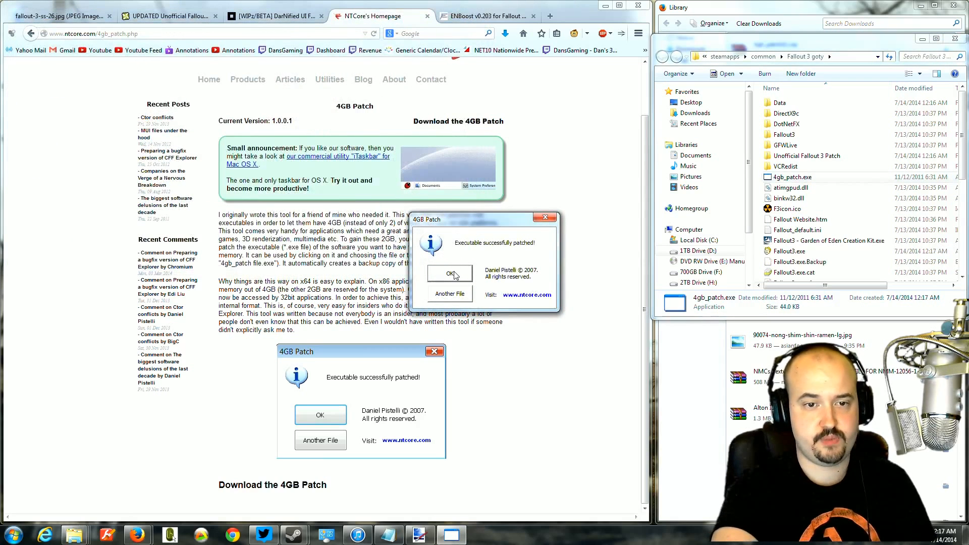
pyautogui.click(450, 273)
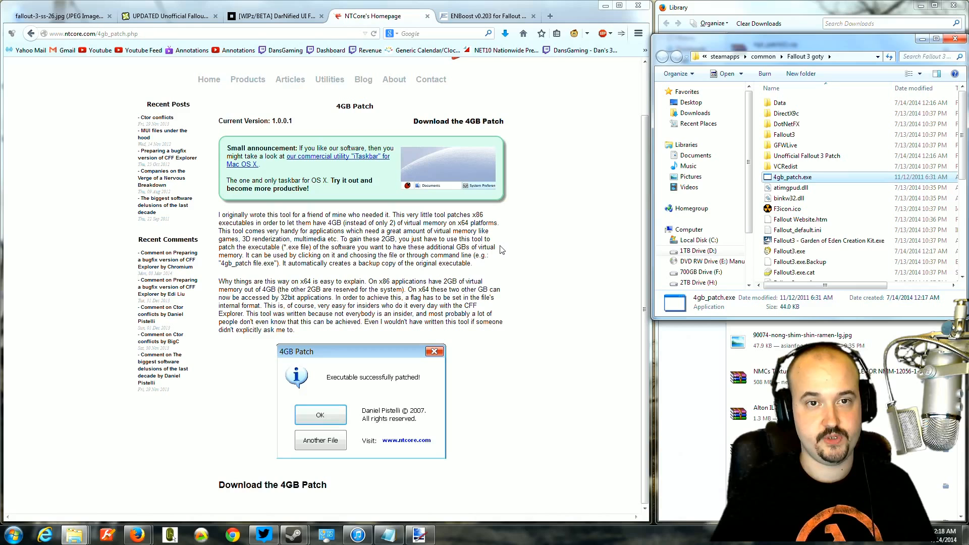
pyautogui.moveTo(588, 214)
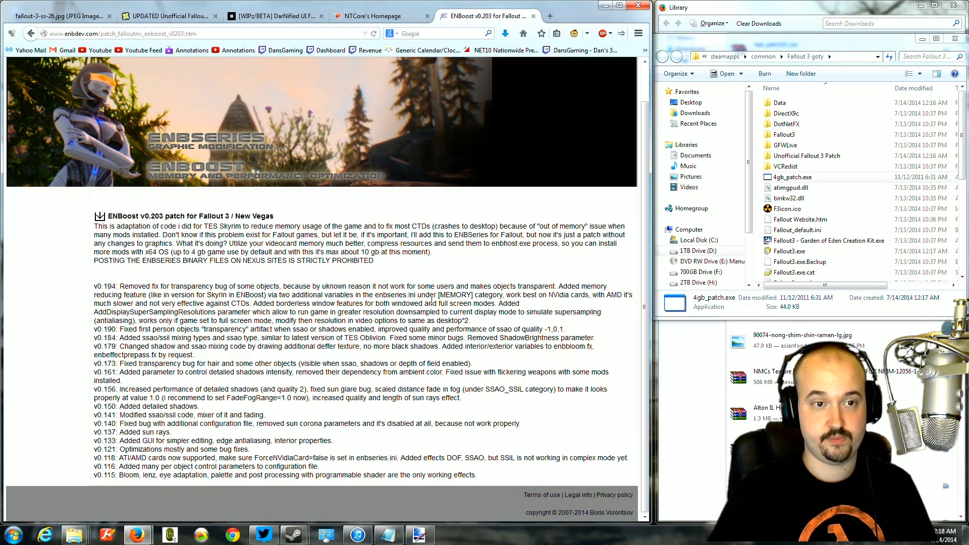
pyautogui.moveTo(222, 311)
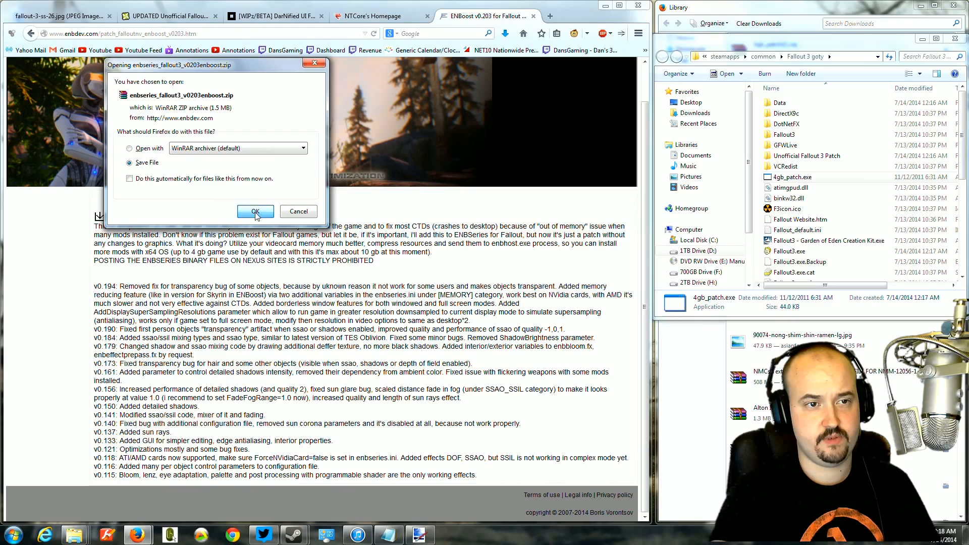
# Download the ENBoost v0.203 zip and select all WrapperVersion files for the Fallout 3 goty folder.
pyautogui.click(255, 211)
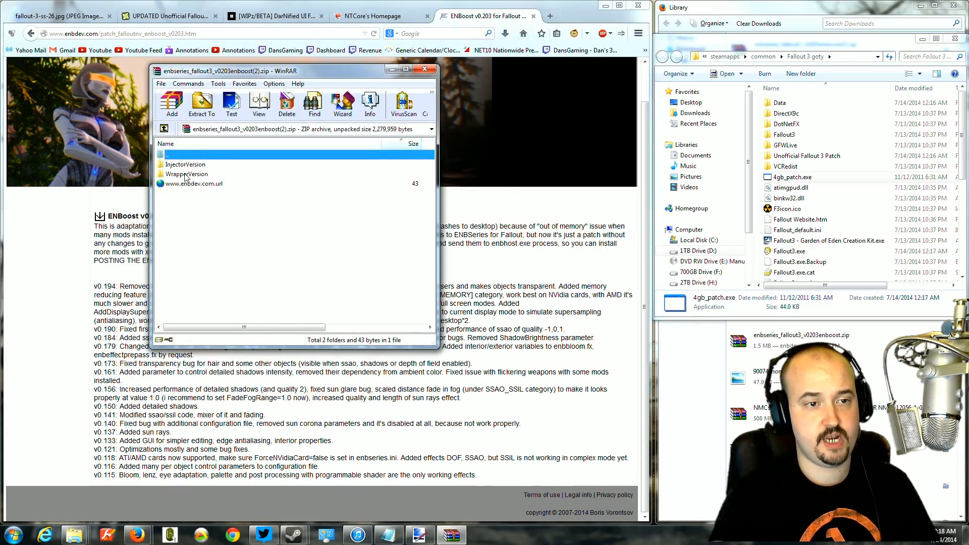
pyautogui.doubleClick(186, 173)
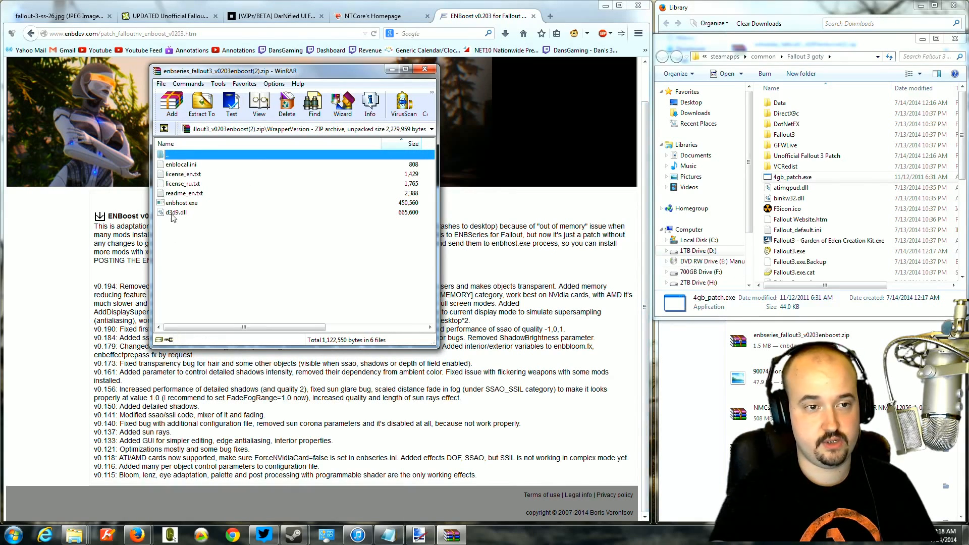
pyautogui.press('ctrl+a')
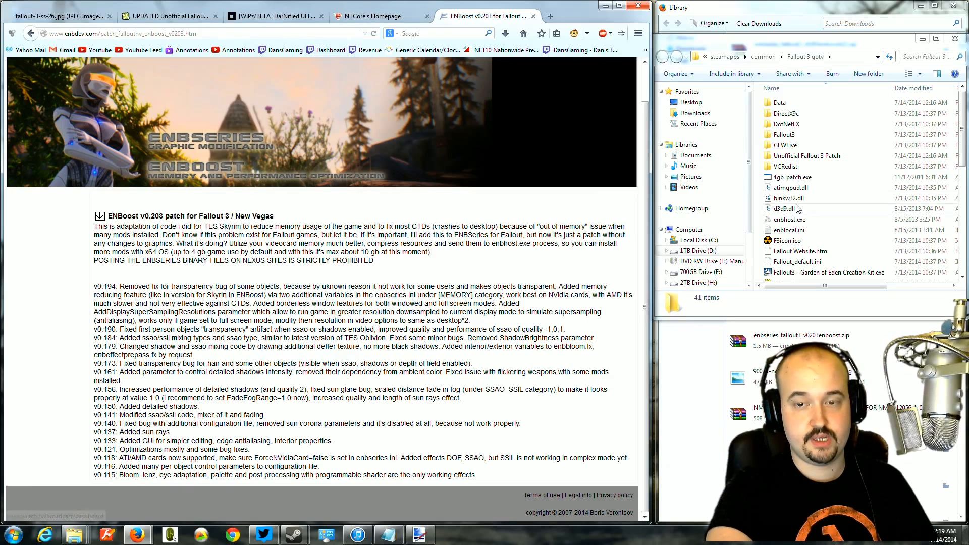
# Search for the Fallout Script Extender and download the fose_v1_2_beta2.7z archive.
pyautogui.click(788, 209)
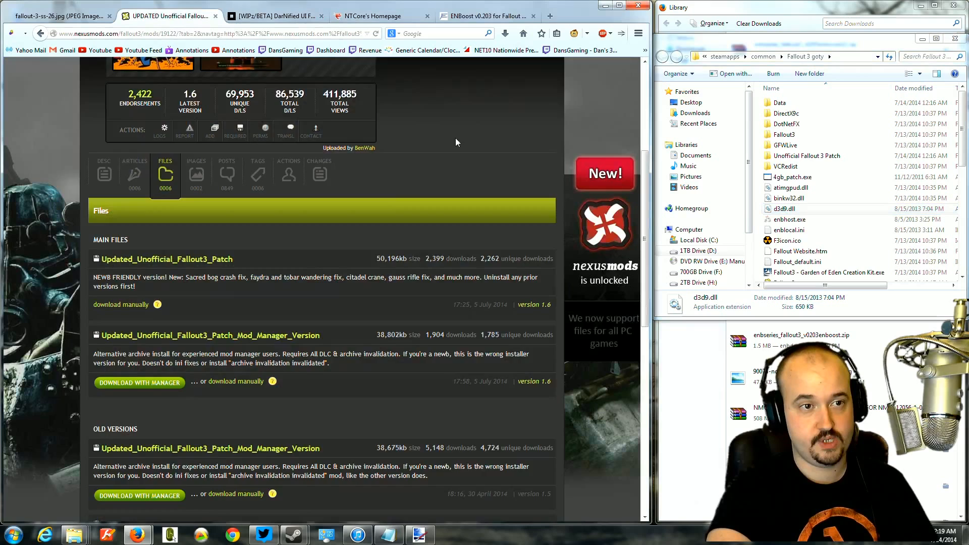
pyautogui.click(362, 98)
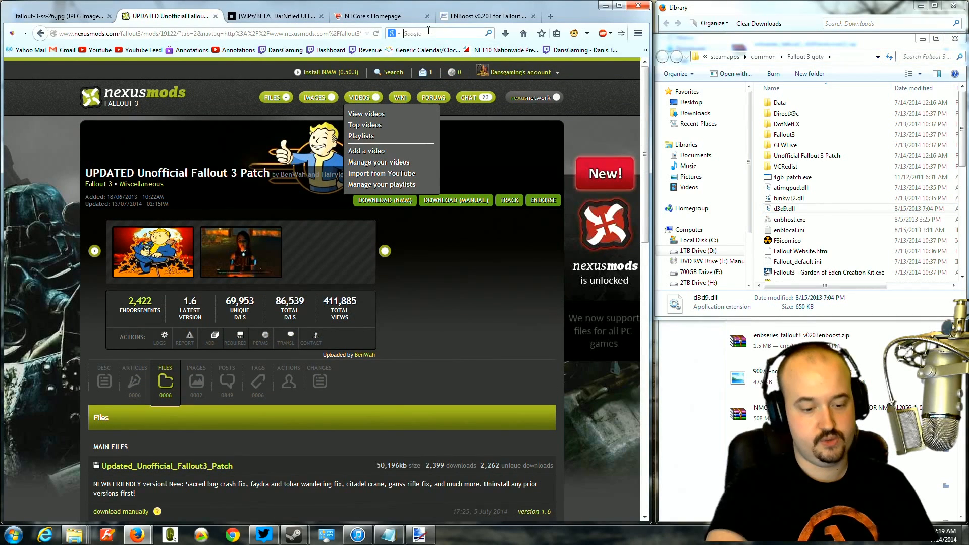
pyautogui.write('fallout script extender')
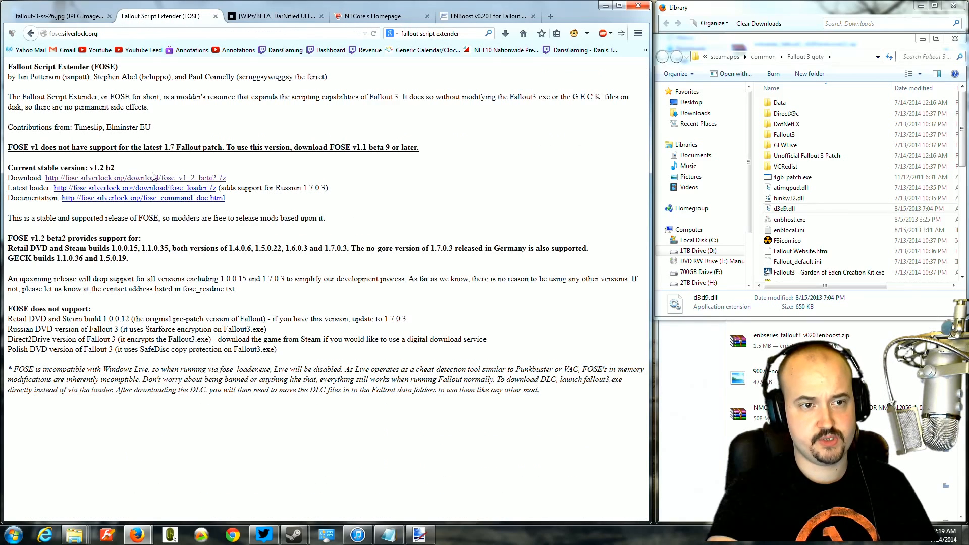
pyautogui.click(119, 178)
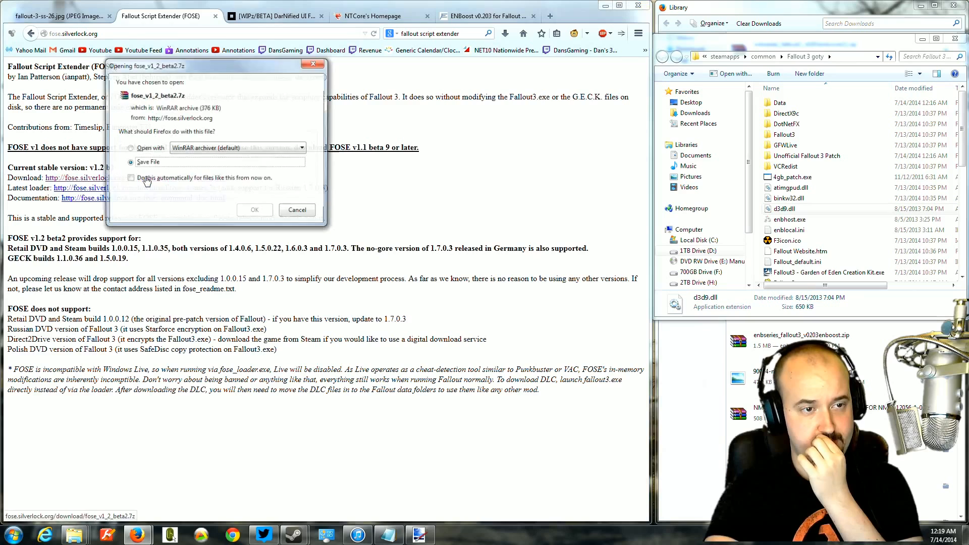
pyautogui.click(255, 210)
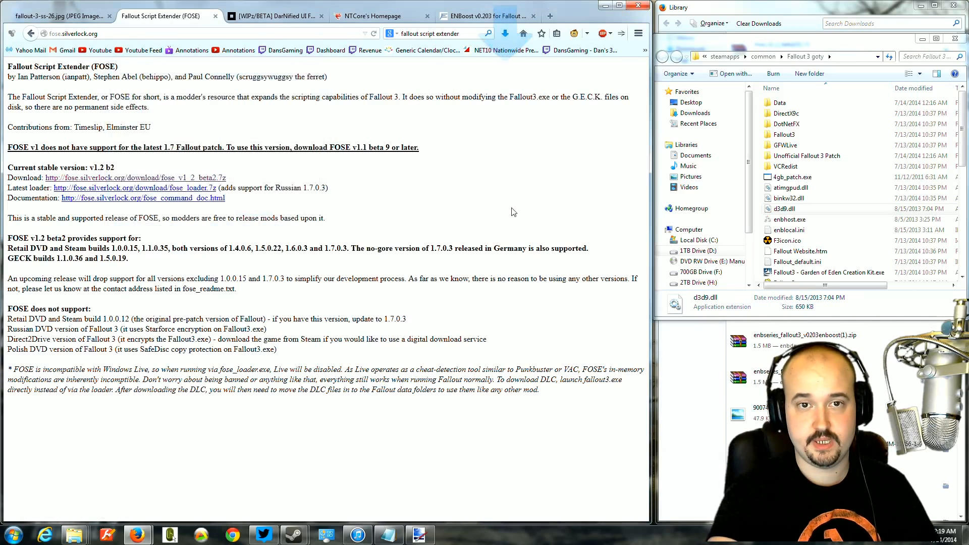
# Open the FOSE archive in WinRAR, move all its files into the Fallout 3 goty folder, and close it.
pyautogui.click(505, 33)
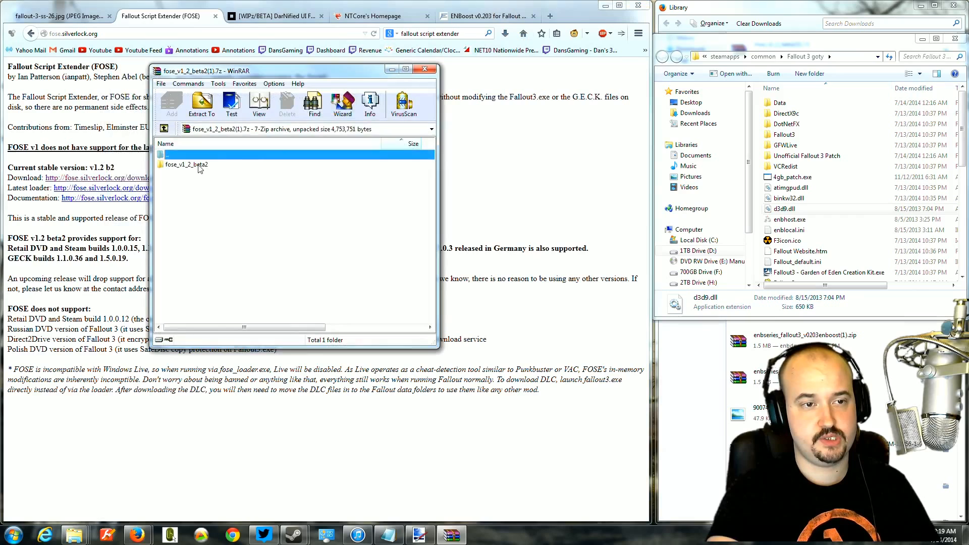
pyautogui.doubleClick(185, 165)
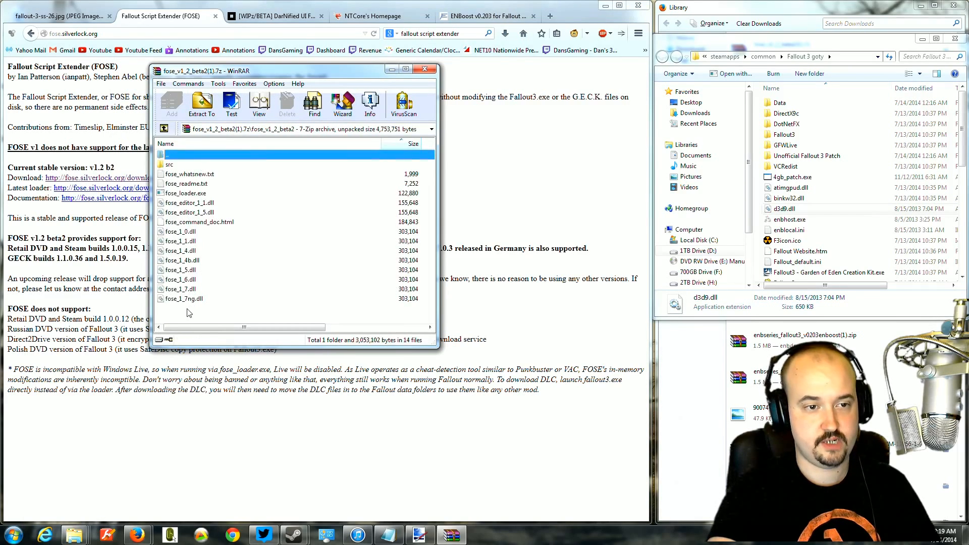
pyautogui.press('ctrl+a')
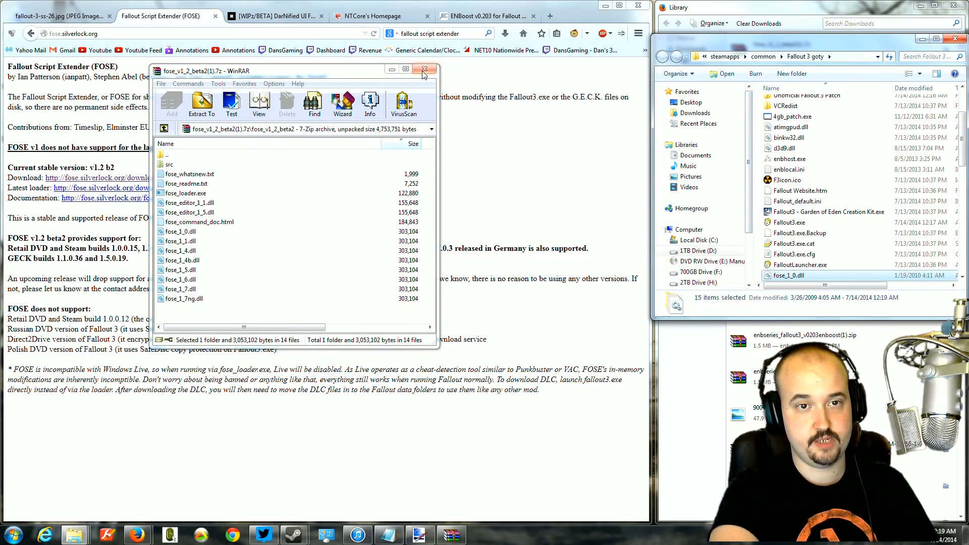
pyautogui.click(424, 69)
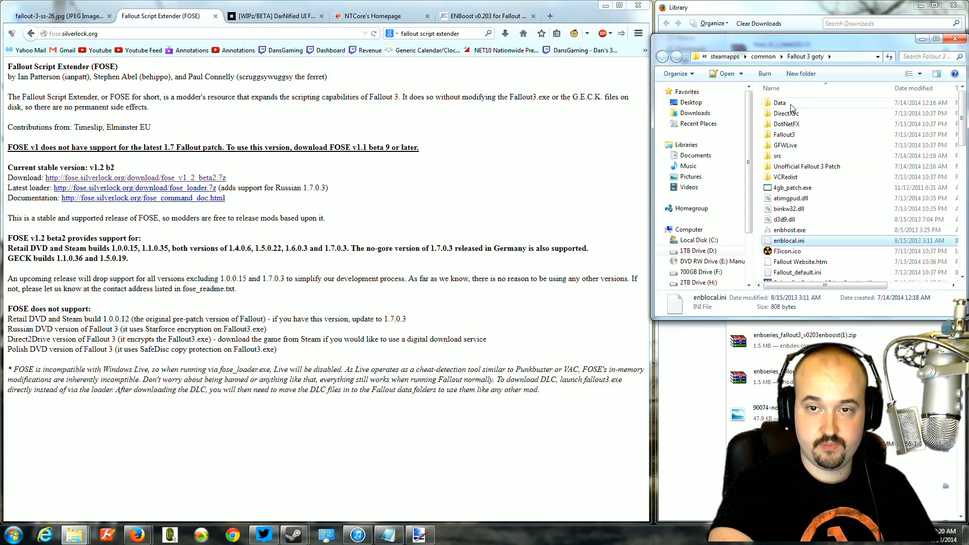
# Check the game's Data folder, then search 'fallout sr' in the first tab for the Stutter Remover page.
pyautogui.doubleClick(779, 103)
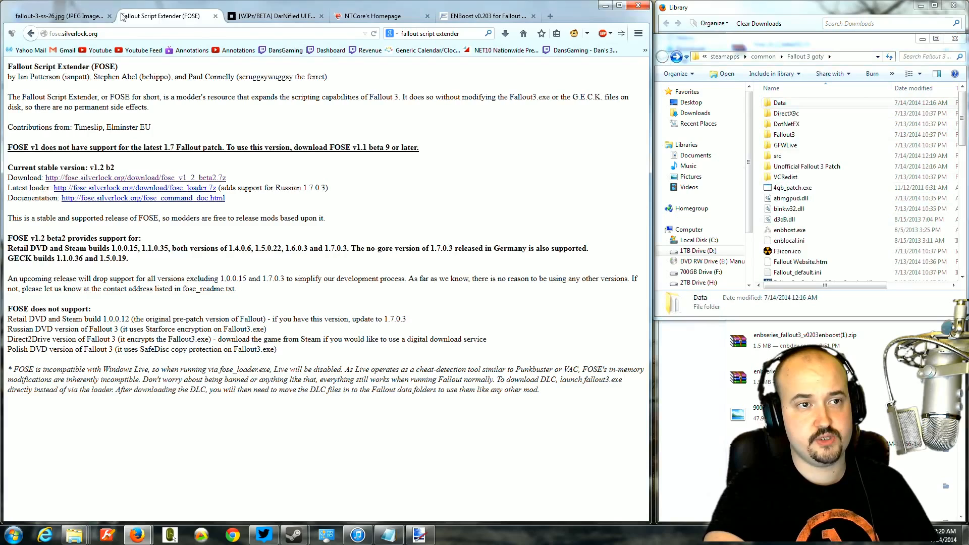
pyautogui.click(60, 15)
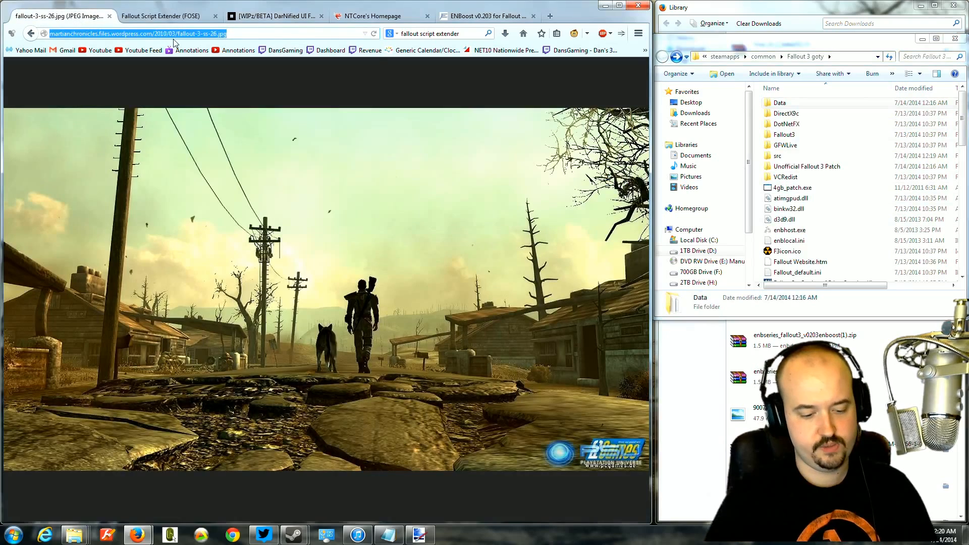
pyautogui.write('fallout sr')
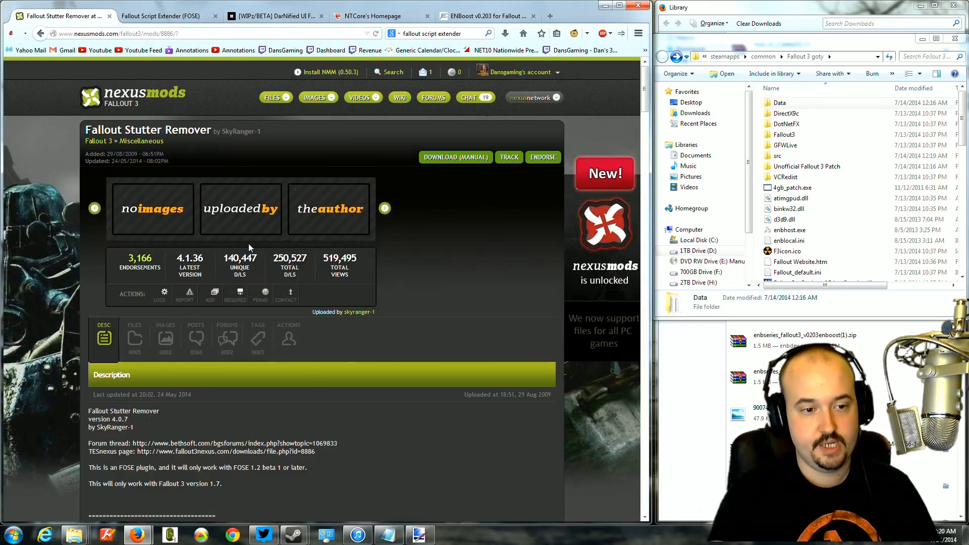
# Download Fallout Stutter Remover and merge its Data and src folders into the Fallout 3 goty folder.
pyautogui.click(134, 325)
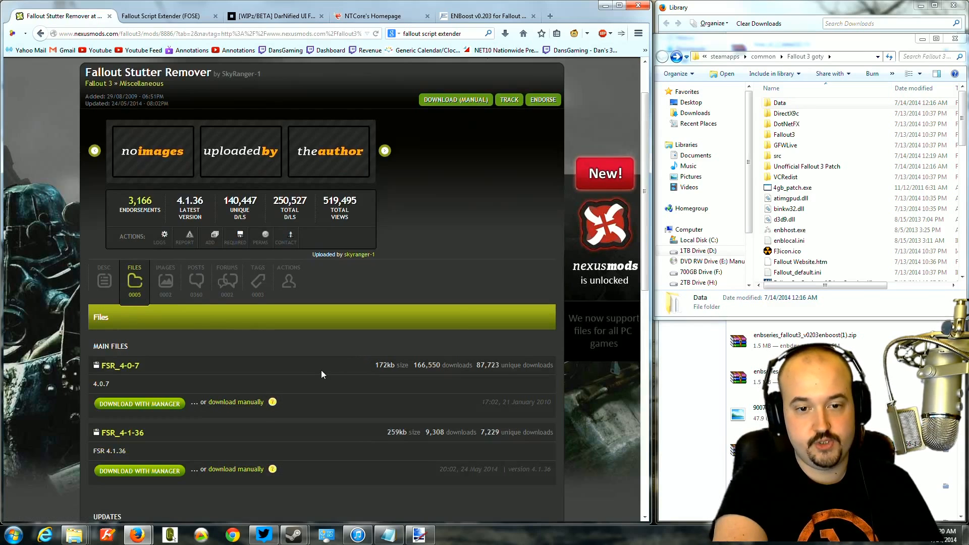
pyautogui.scroll(-3)
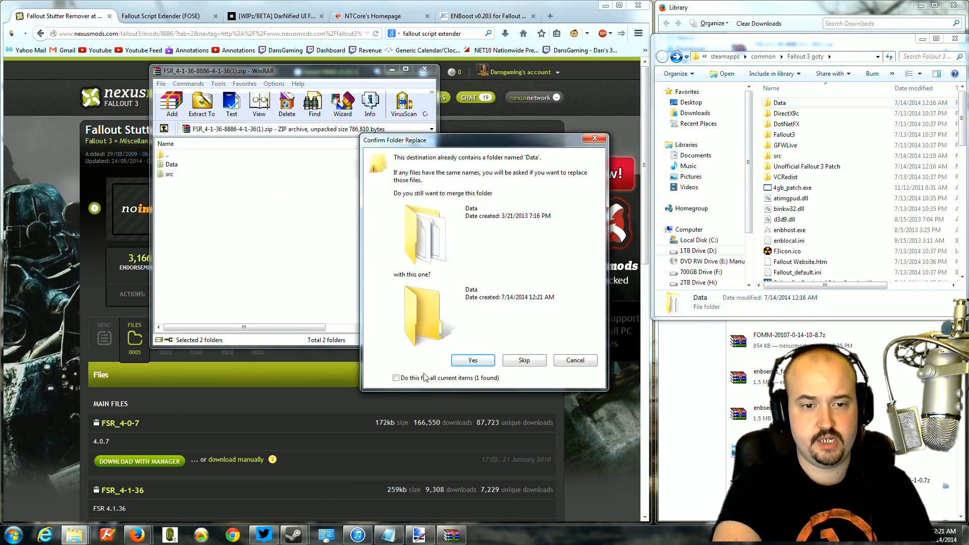
pyautogui.click(472, 360)
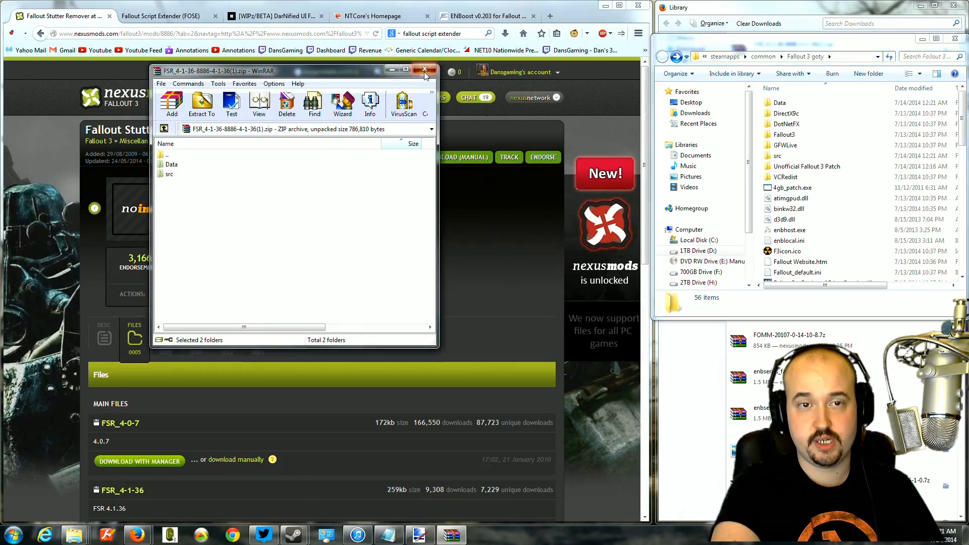
pyautogui.click(425, 69)
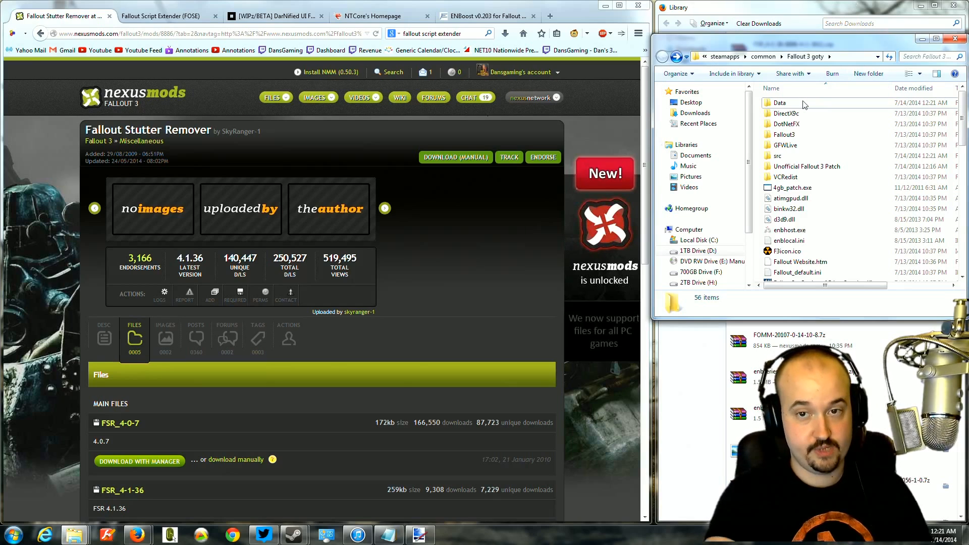
pyautogui.moveTo(780, 103)
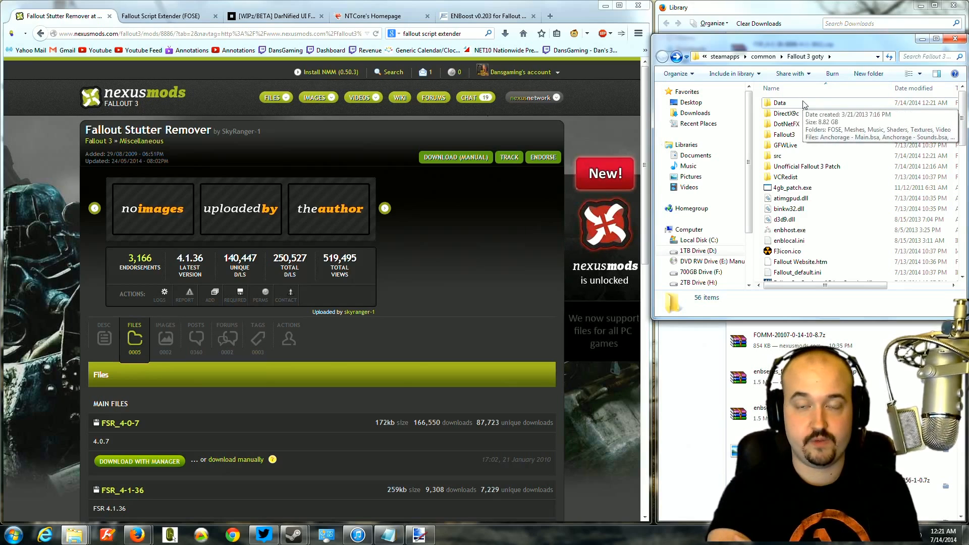
# Verify the updated Data folder and switch to the DarNified UI F3 forum thread.
pyautogui.click(780, 103)
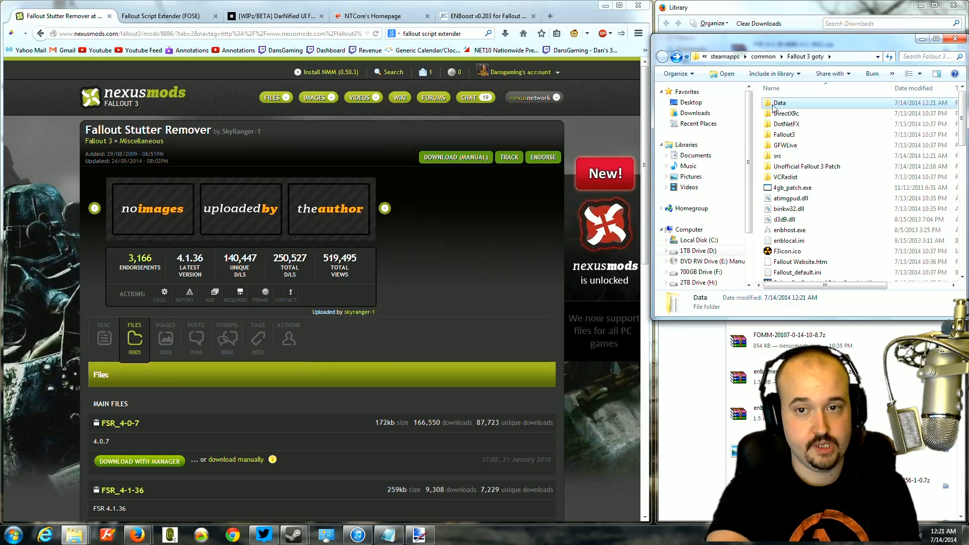
pyautogui.moveTo(779, 103)
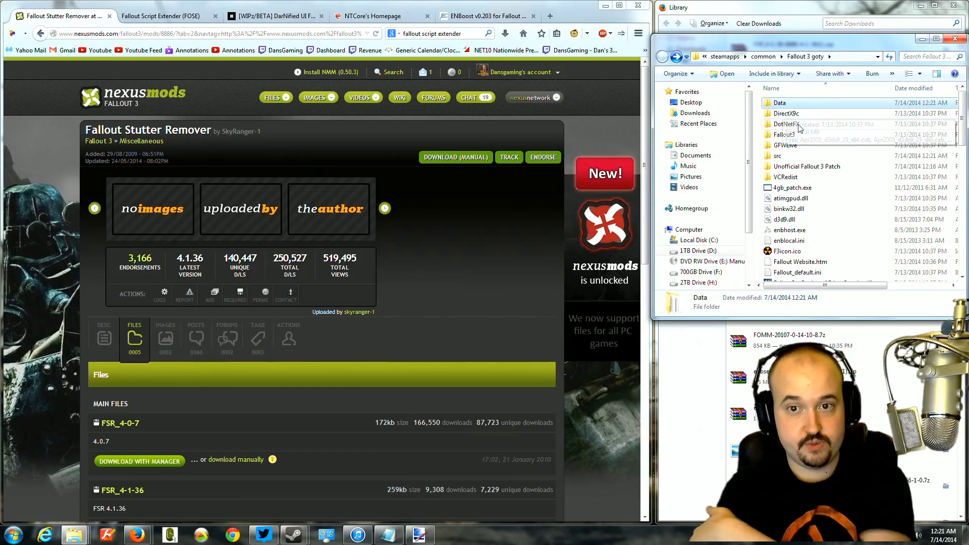
pyautogui.click(316, 96)
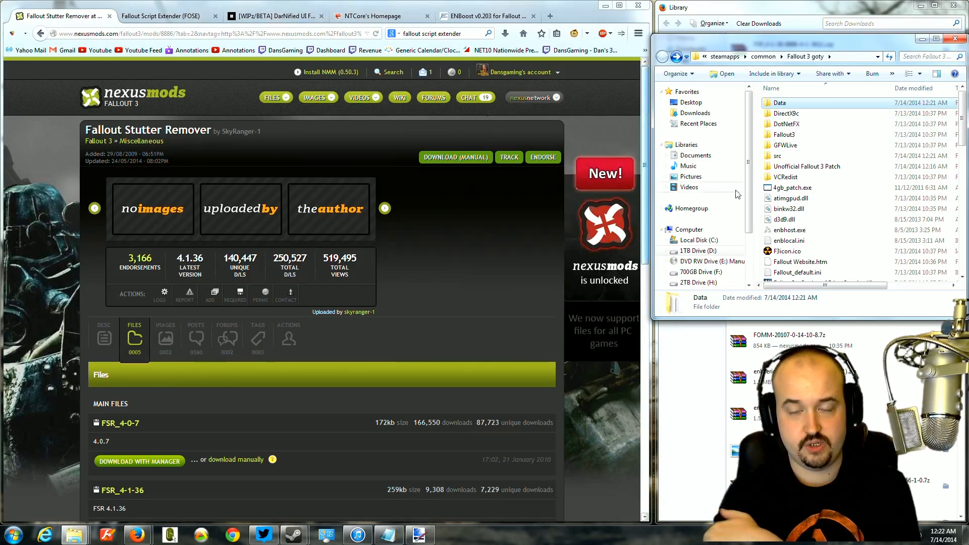
pyautogui.click(274, 15)
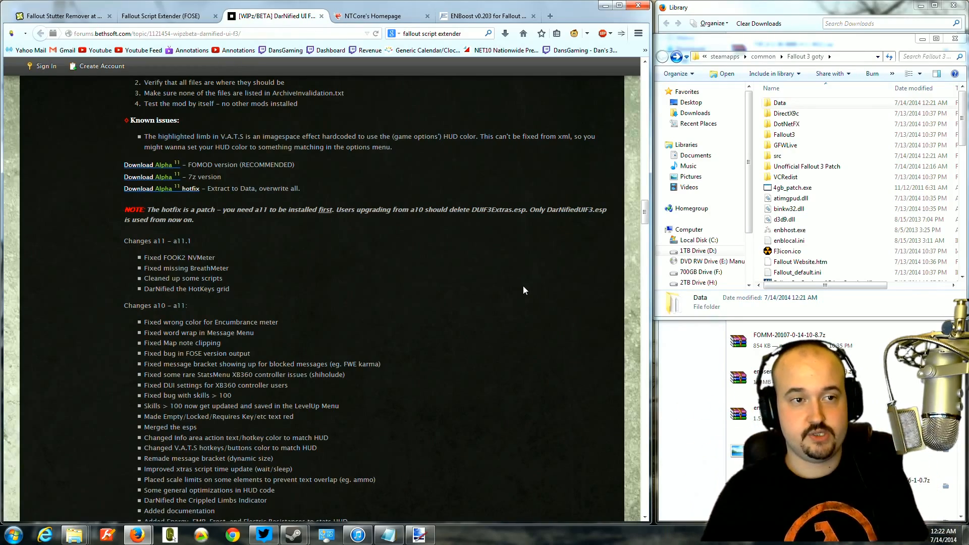
# Read down the DarNified UI thread's notes to reach its download links.
pyautogui.scroll(-3)
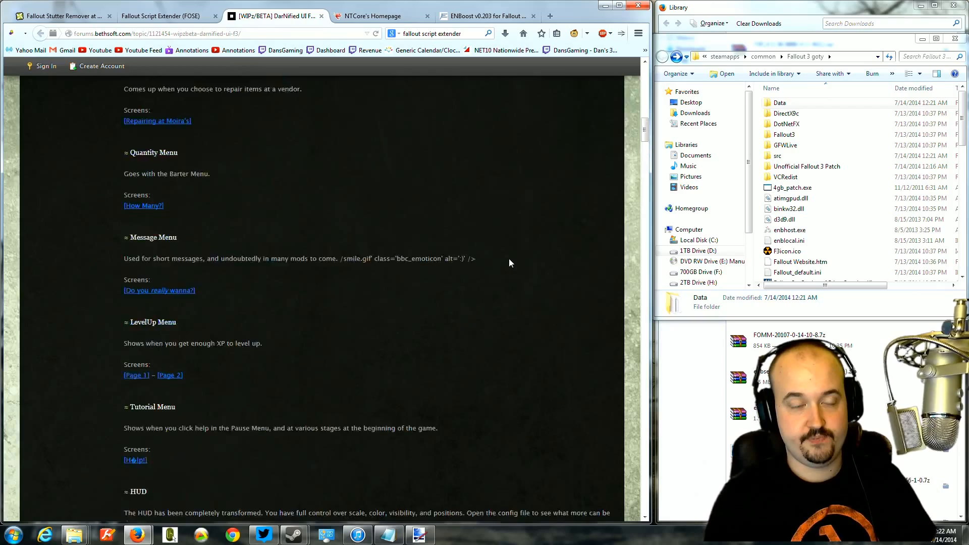
pyautogui.scroll(3)
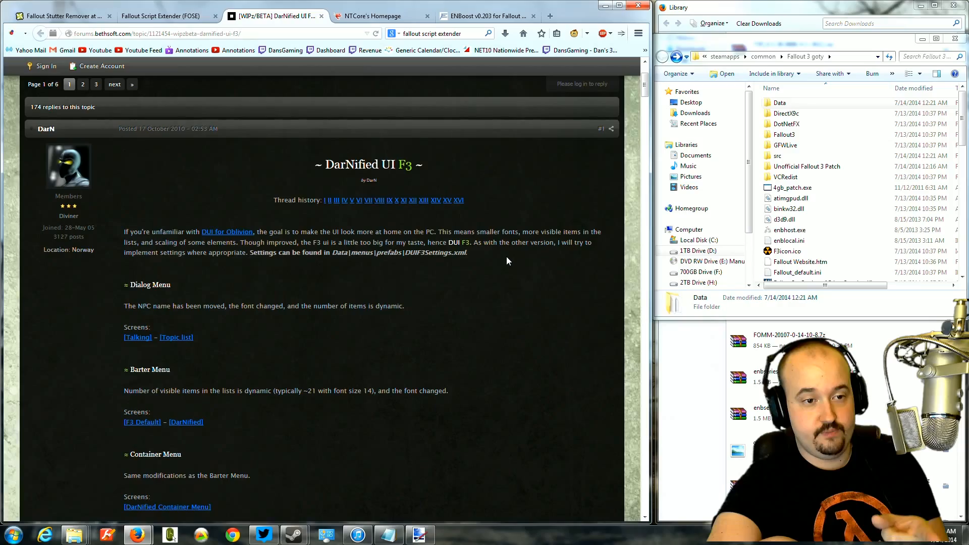
pyautogui.scroll(-3)
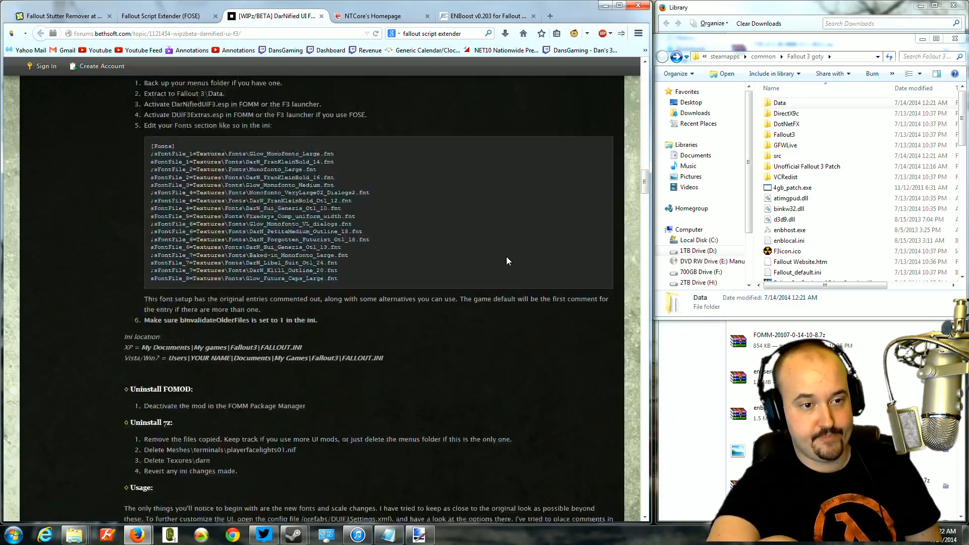
pyautogui.scroll(-3)
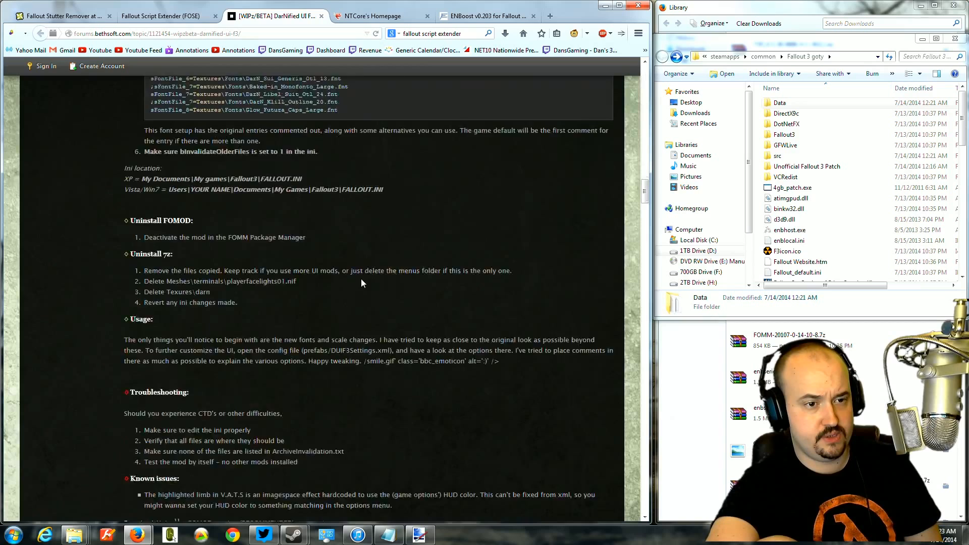
pyautogui.scroll(-3)
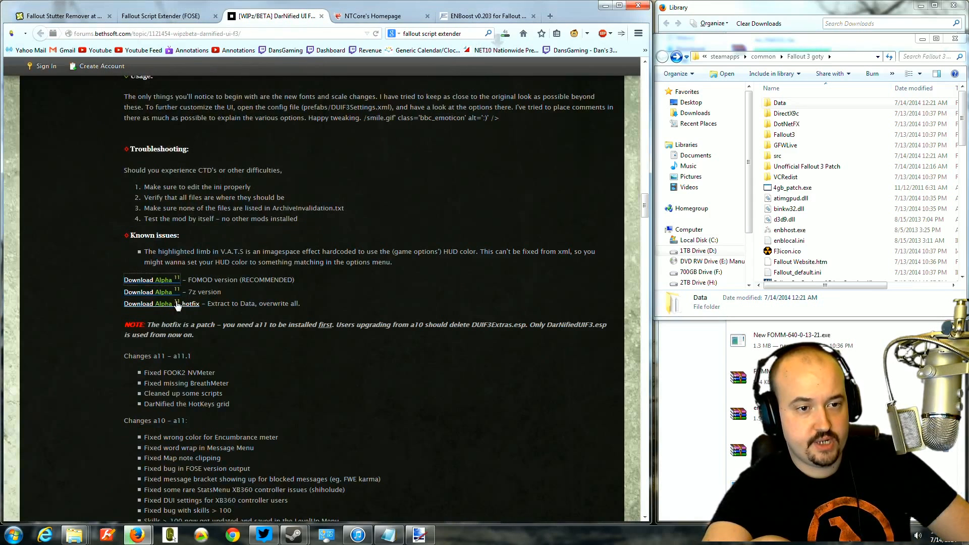
pyautogui.moveTo(161, 304)
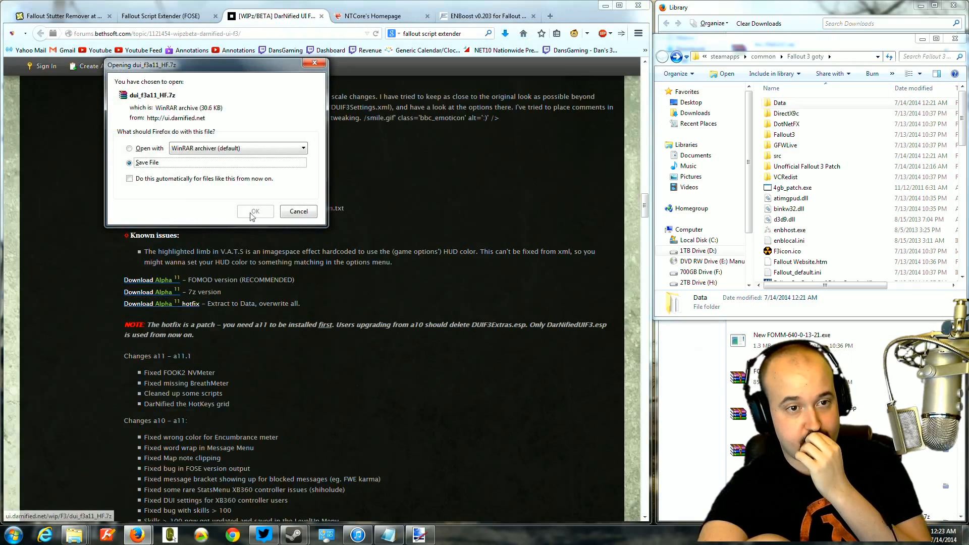
# Save the DarNified UI hotfix, then open dui_f3a11(1).zip and the dui_f3a11_HF(1).7z hotfix archive from Downloads.
pyautogui.click(254, 211)
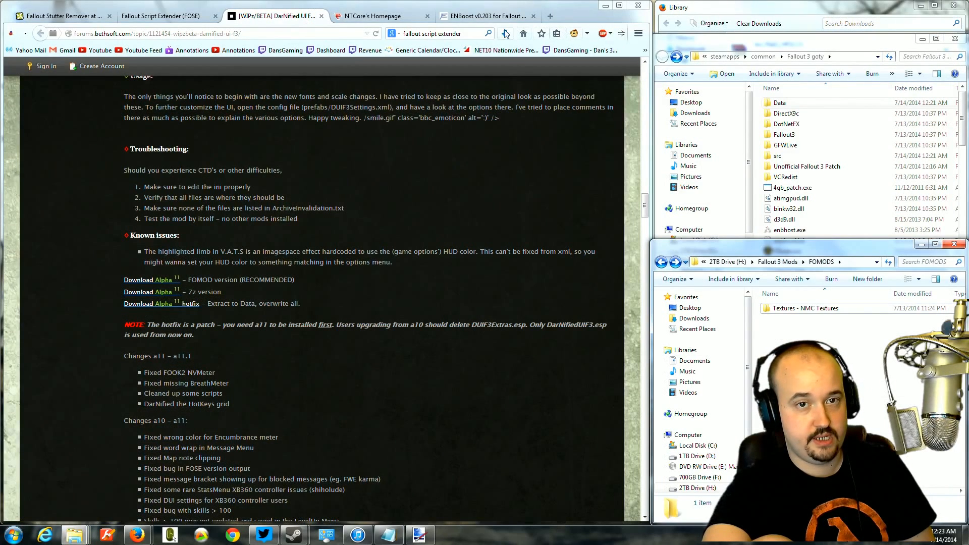
pyautogui.click(504, 33)
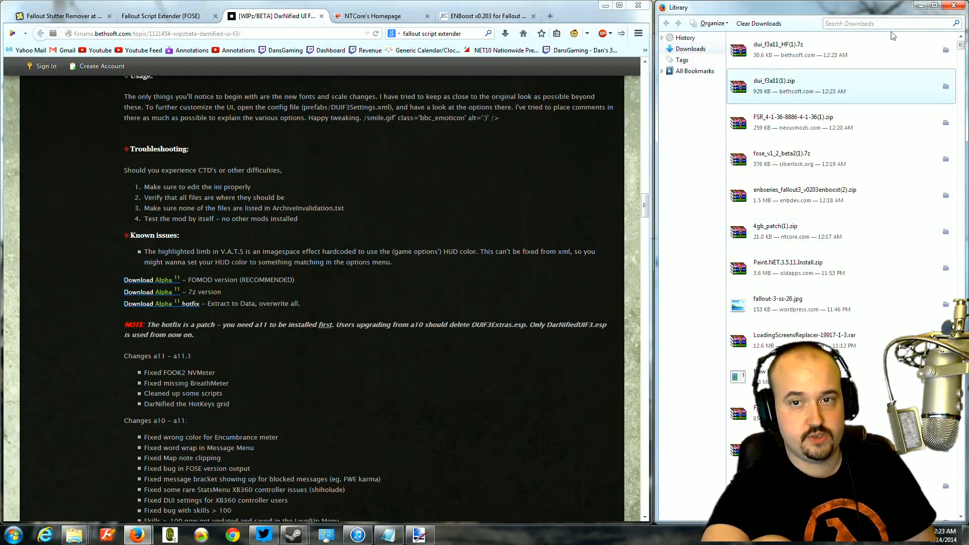
pyautogui.click(877, 23)
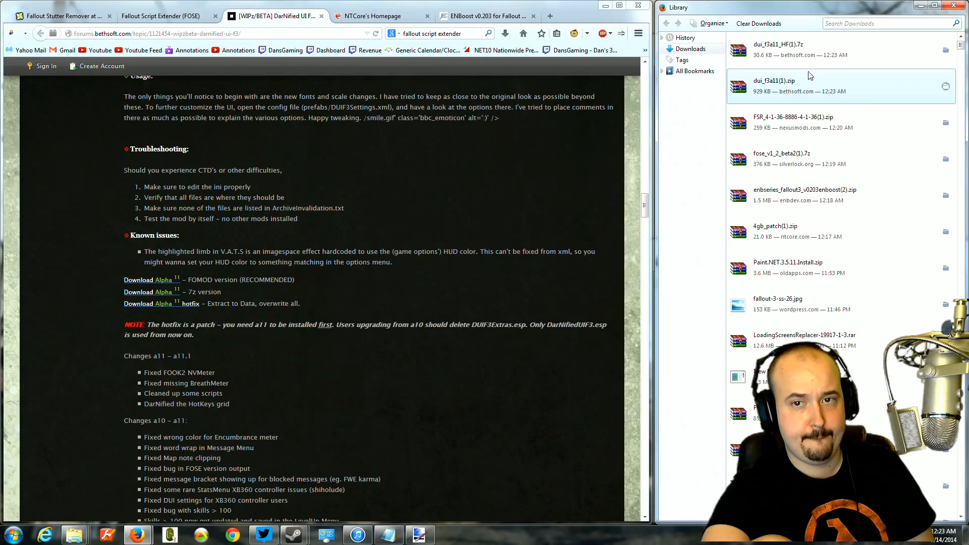
pyautogui.doubleClick(781, 87)
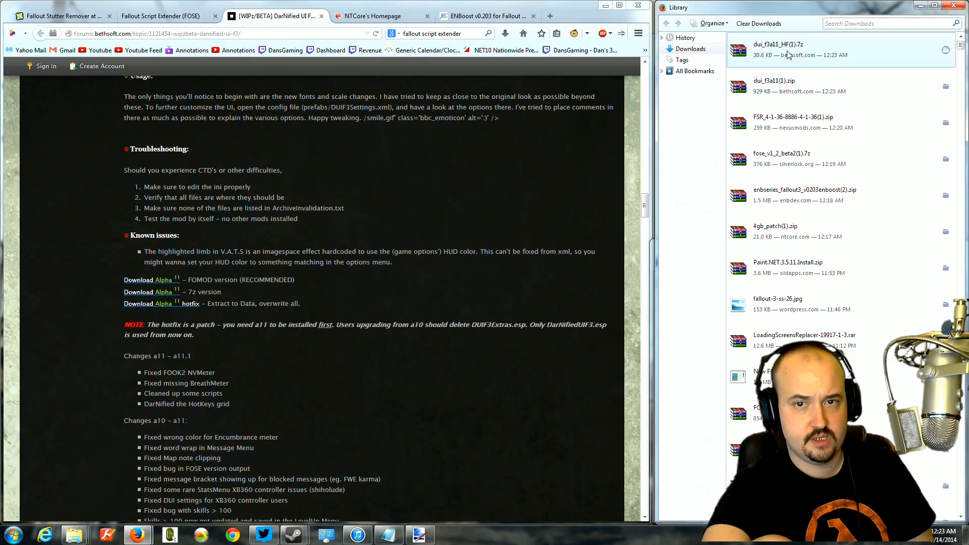
pyautogui.doubleClick(783, 49)
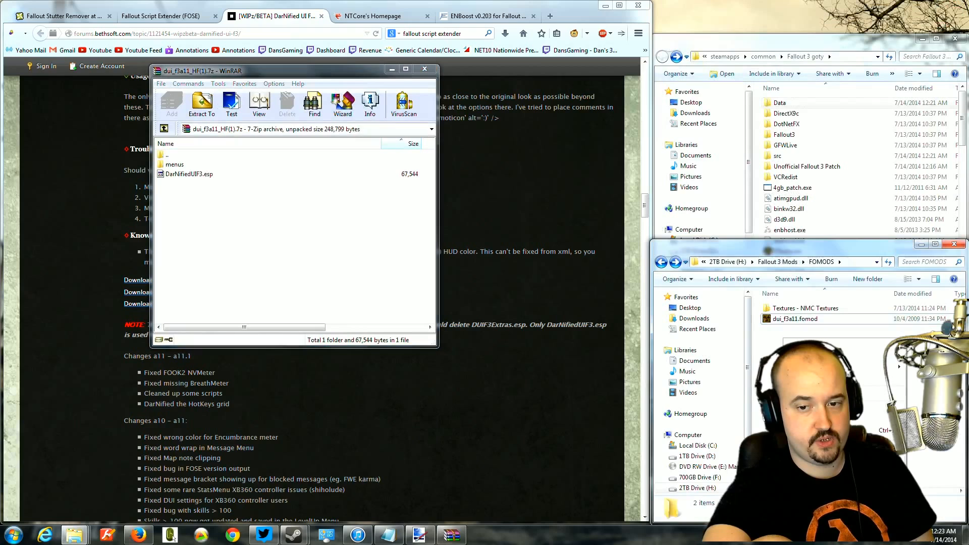
# Create a 'UI - Darnified Hotfix' folder in FOMODS, extract menus and DarNifiedUIF3.esp into it, and close WinRAR.
pyautogui.click(867, 279)
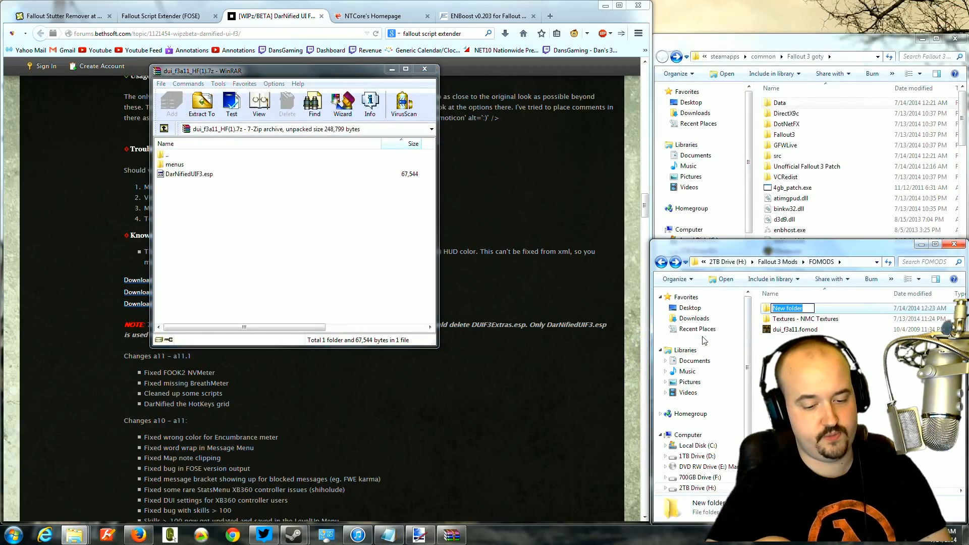
pyautogui.write('UI - Darnified Hotfix')
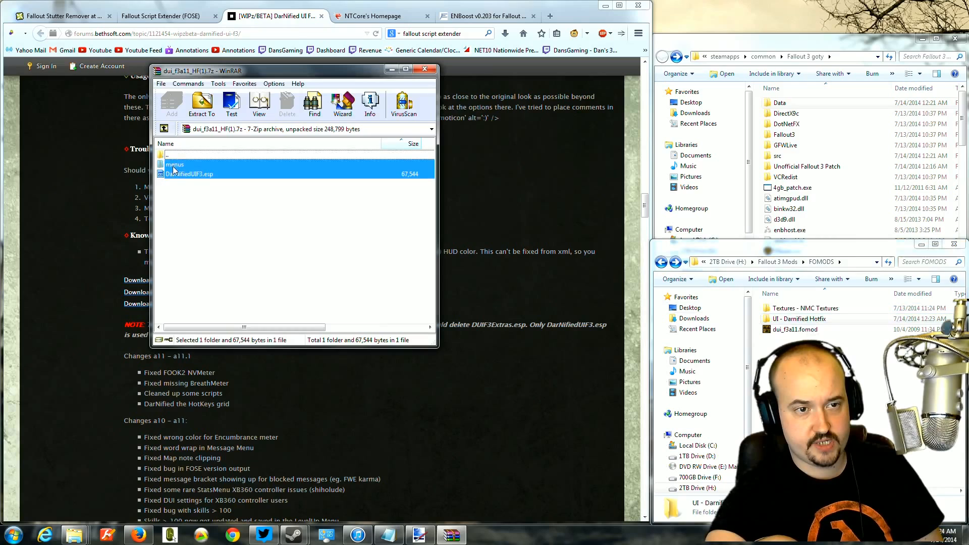
pyautogui.click(803, 319)
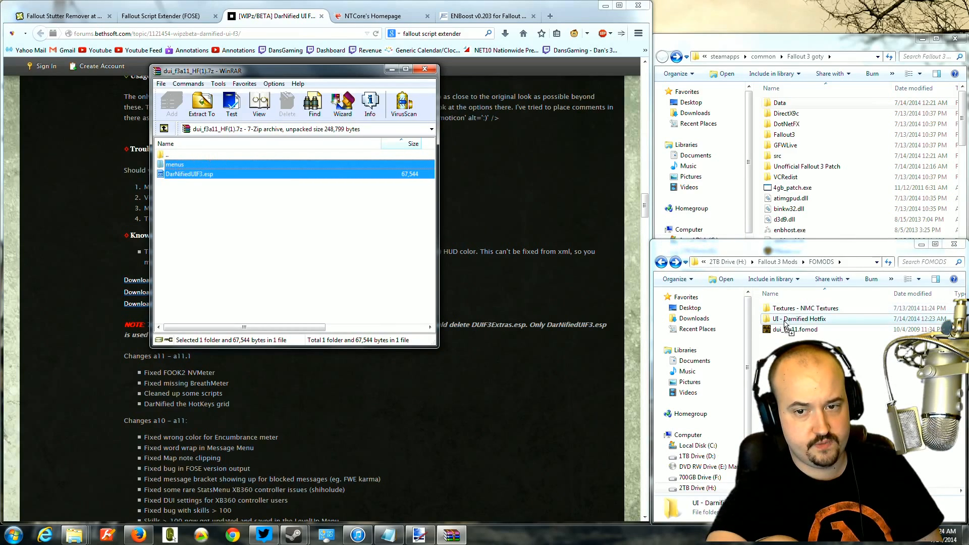
pyautogui.doubleClick(800, 318)
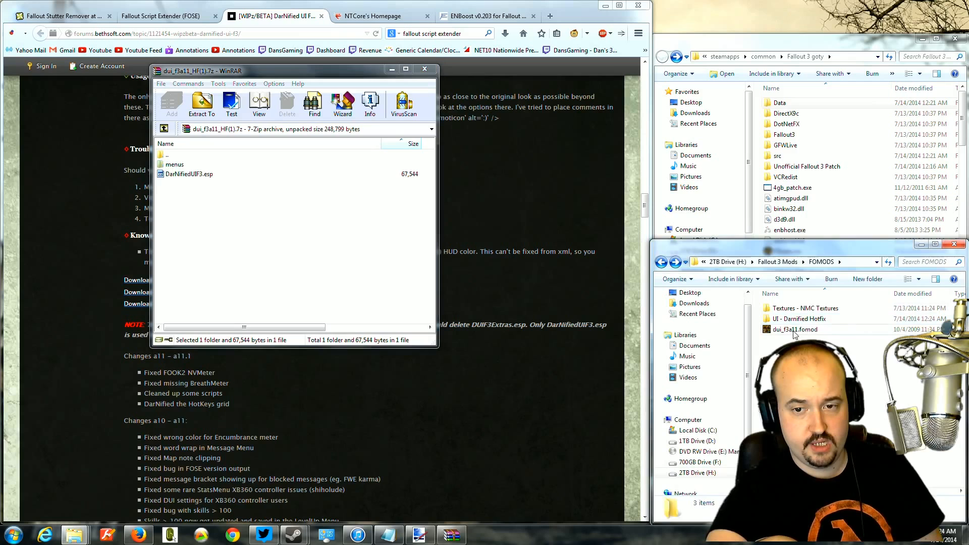
pyautogui.click(424, 68)
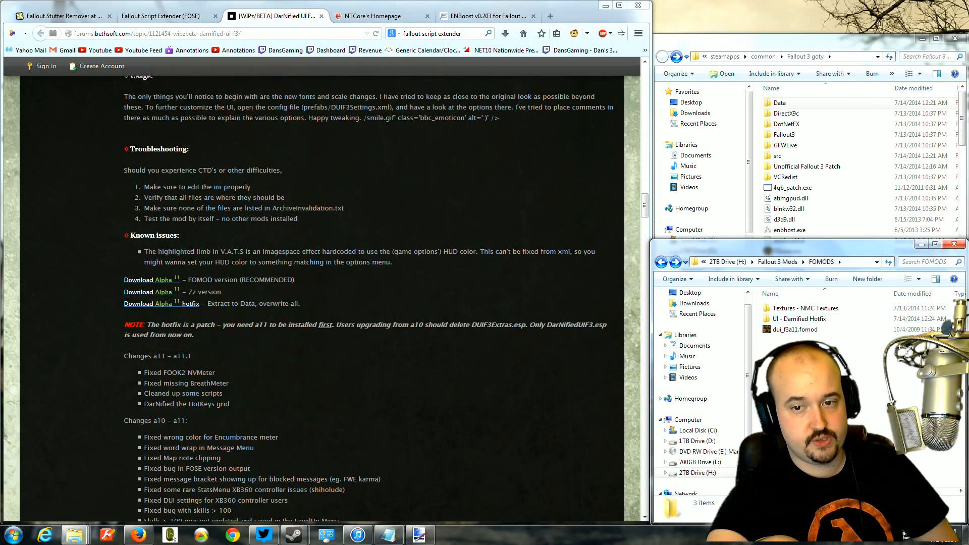
pyautogui.click(795, 329)
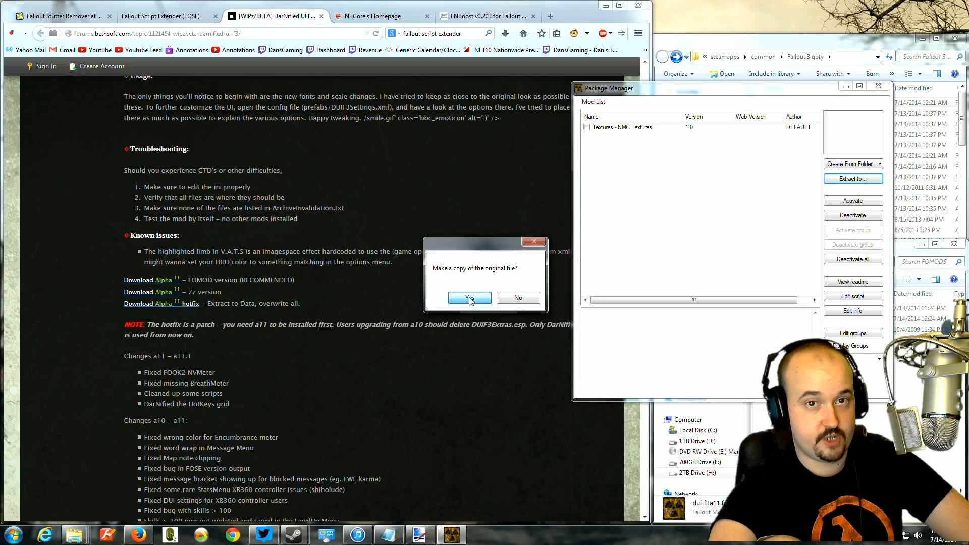
# Keep the original file copy, then build a package from FOMODS\UI - Darnified Hotfix and select DarNified UI F3 alpha.
pyautogui.click(468, 297)
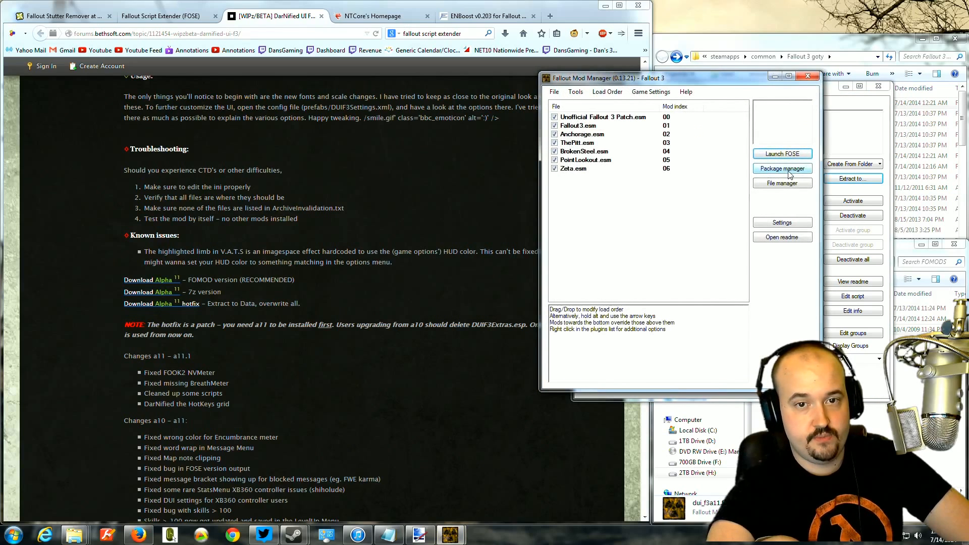
pyautogui.click(781, 168)
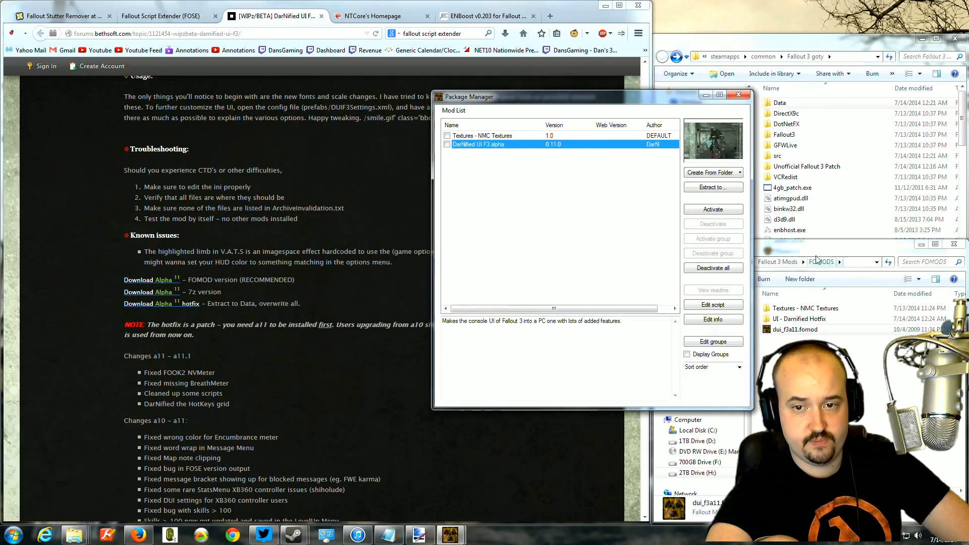
pyautogui.click(713, 172)
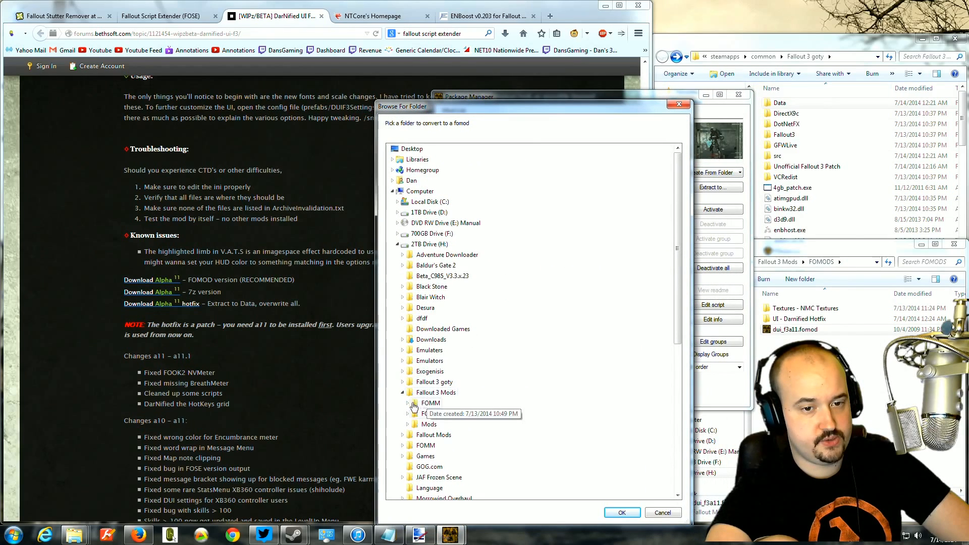
pyautogui.click(407, 412)
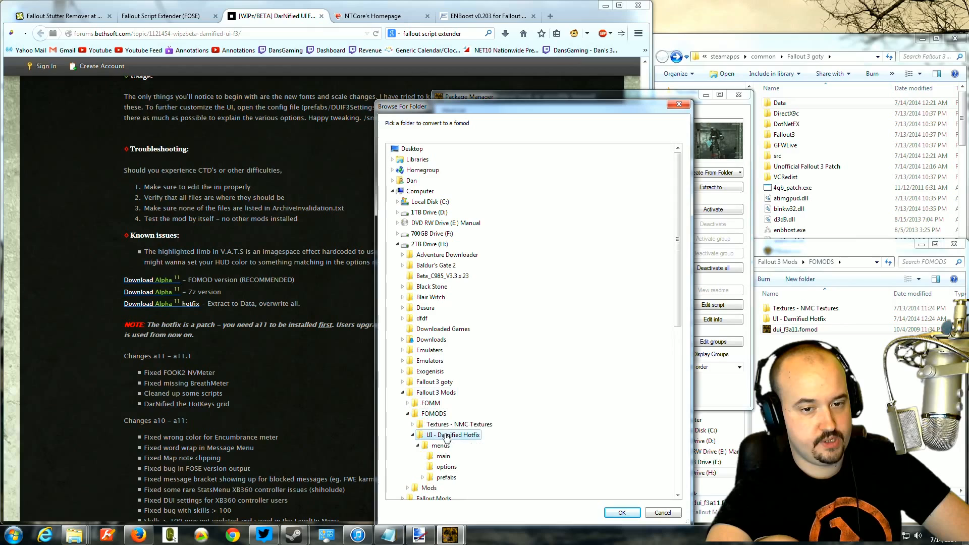
pyautogui.click(620, 513)
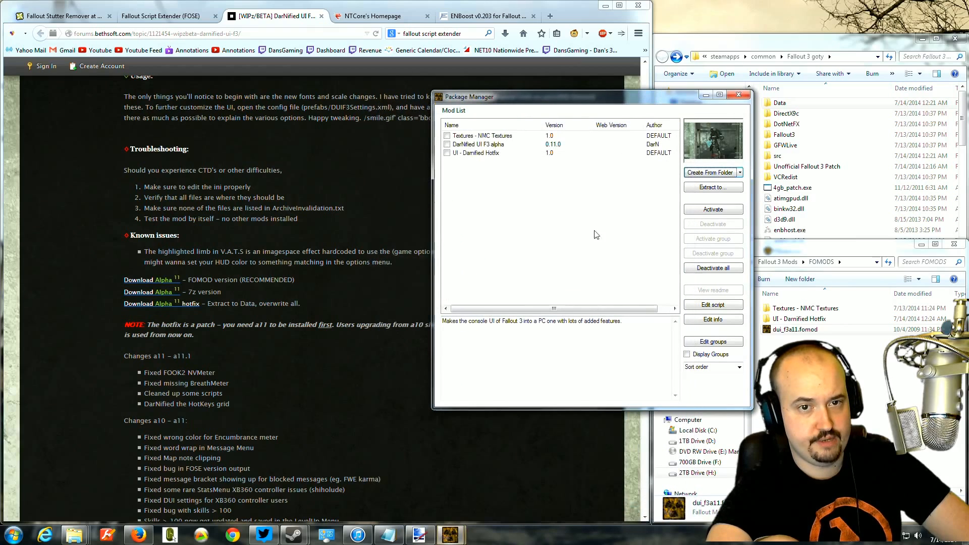
pyautogui.click(495, 144)
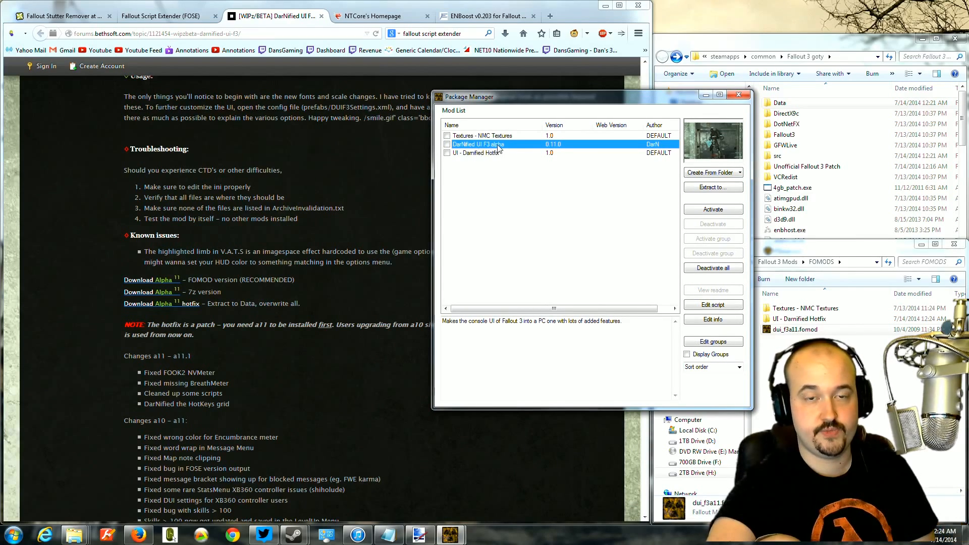
# Activate DarNified UI F3 alpha accepting all ini changes, activate the hotfix, and return to the load order.
pyautogui.click(713, 209)
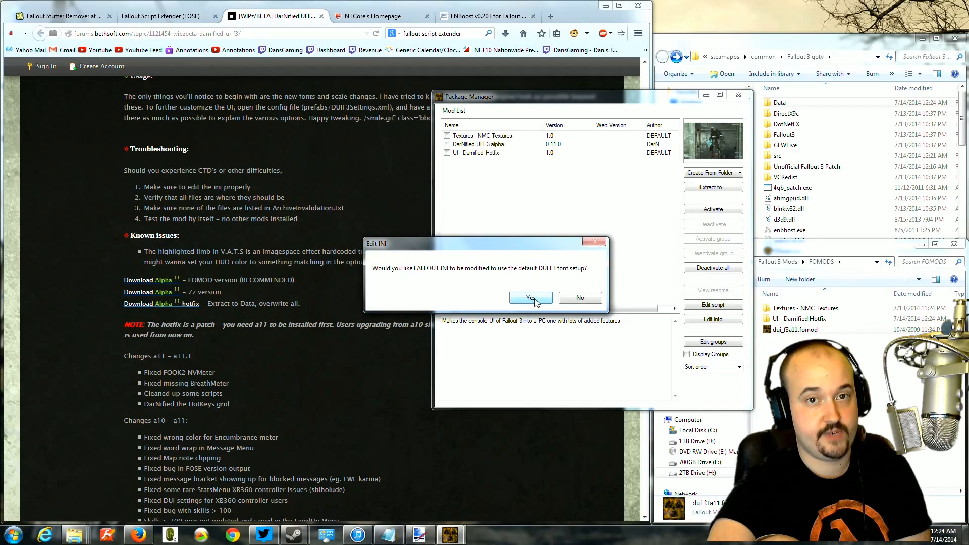
pyautogui.click(529, 296)
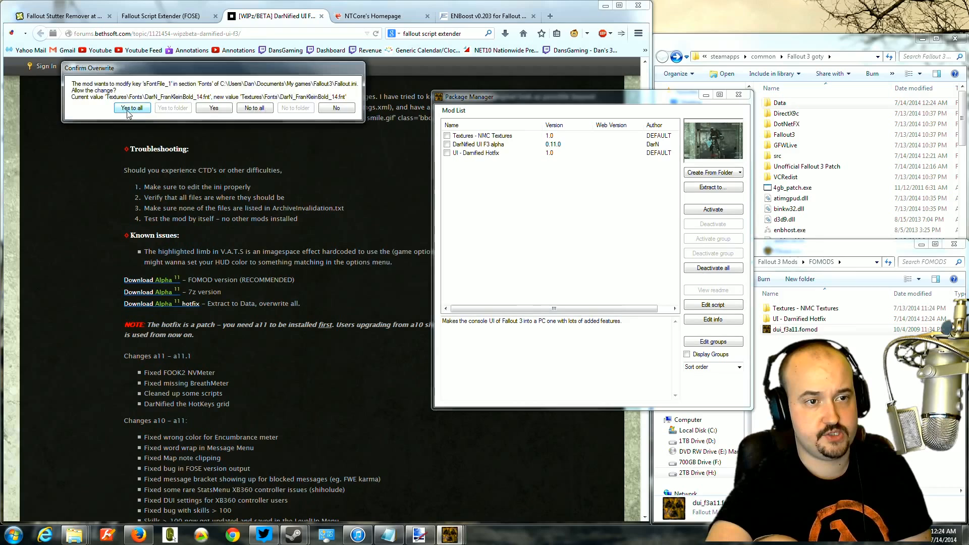
pyautogui.click(131, 108)
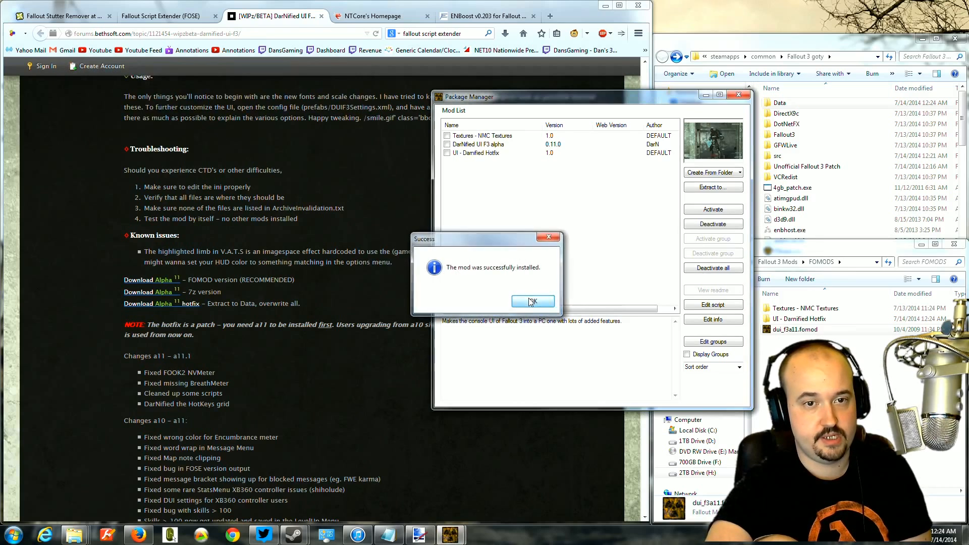
pyautogui.click(532, 301)
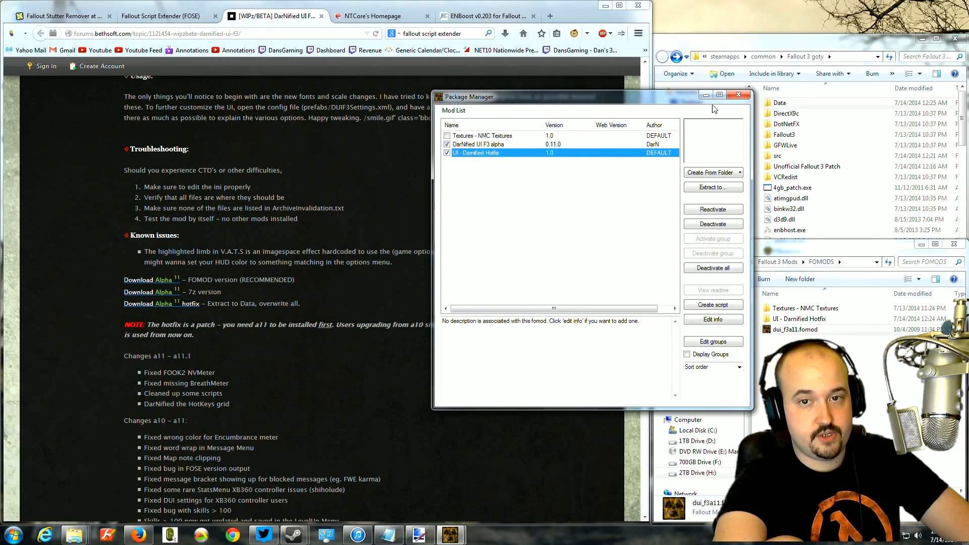
pyautogui.click(739, 94)
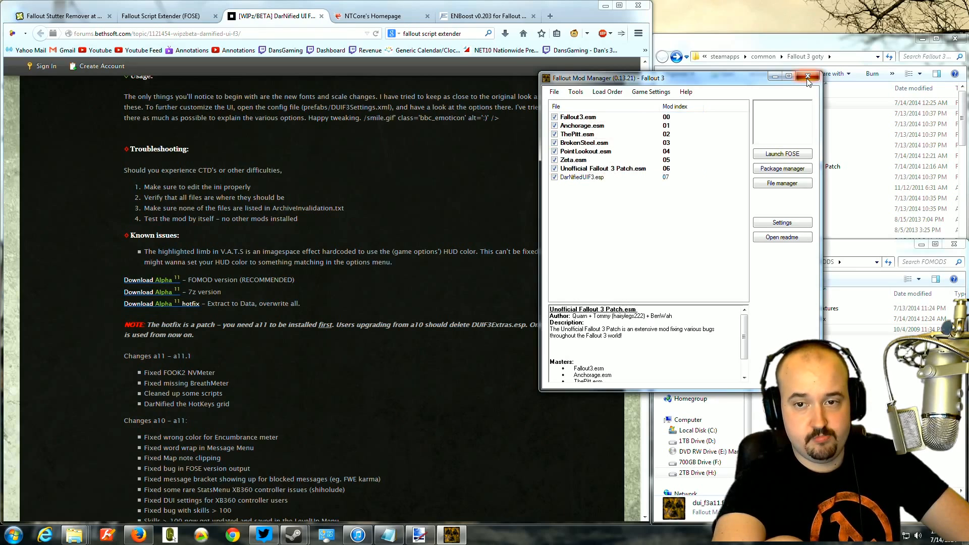
# Close Fallout Mod Manager, leaving the Fallout 3 goty Explorer window in front.
pyautogui.click(807, 75)
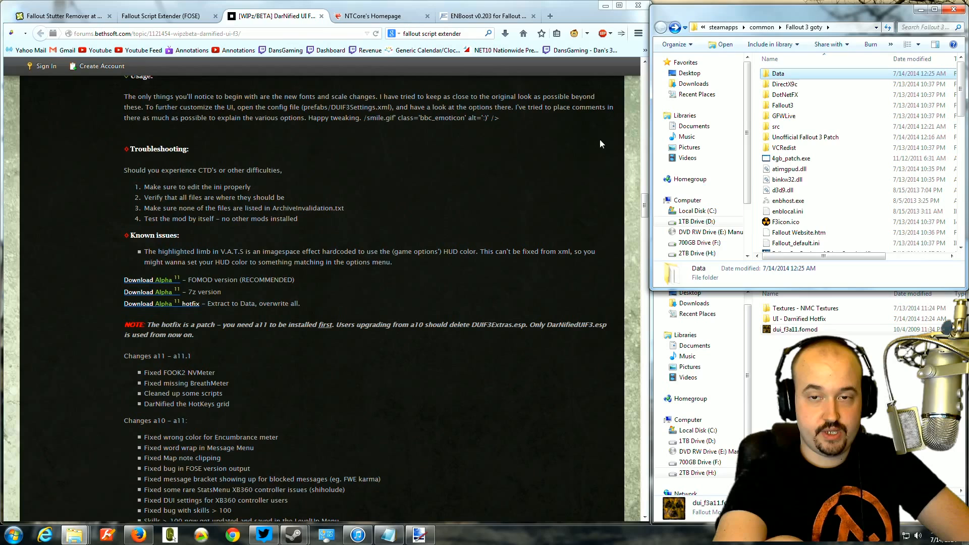
pyautogui.moveTo(776, 128)
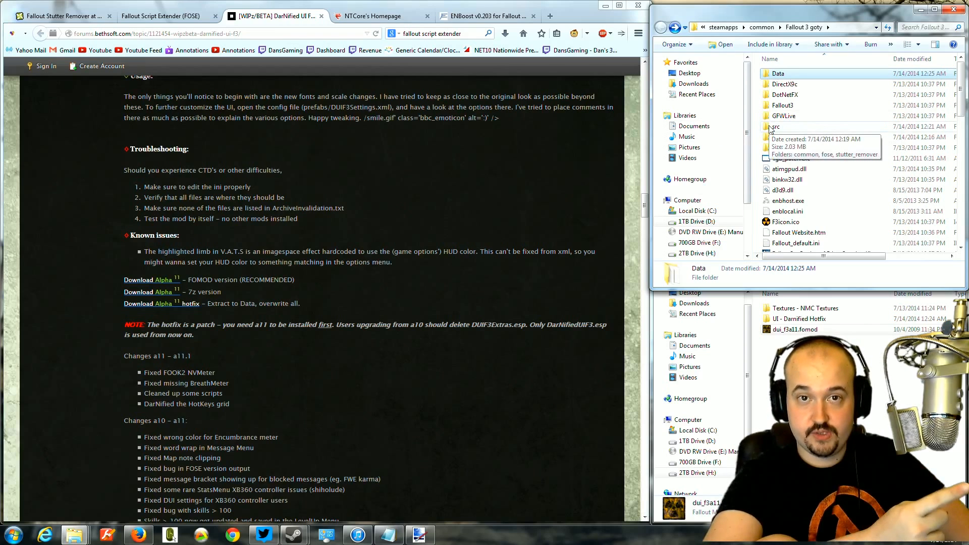